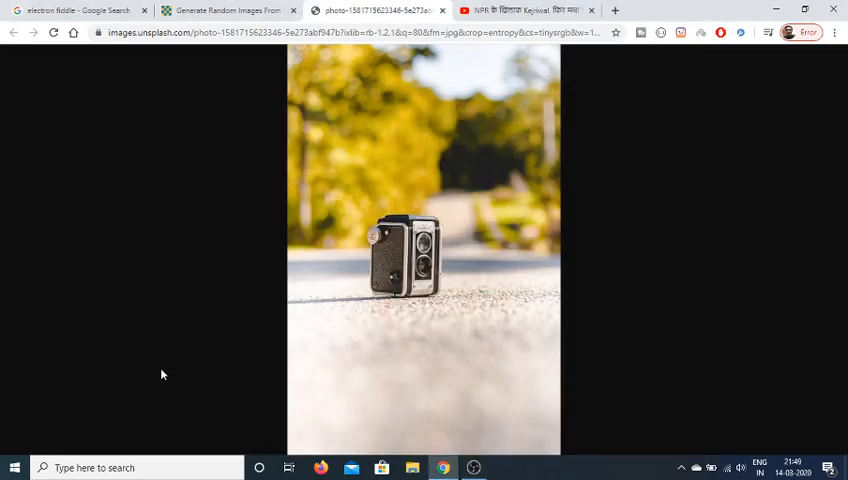
Step: Return to the Google tab and search the web for 'electron fiddle'
click(14, 468)
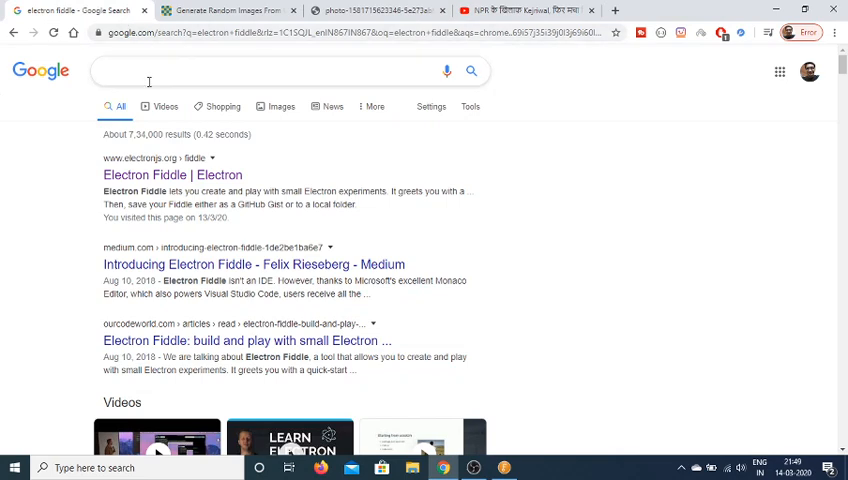
text(electron fiddle)
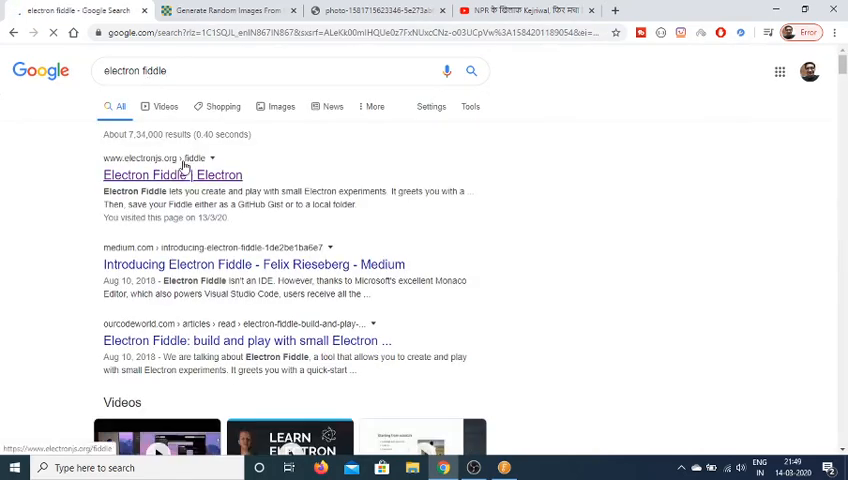
Step: From the Electron Fiddle site, follow 'Download from GitHub' to the v0.13.1 release assets
click(172, 174)
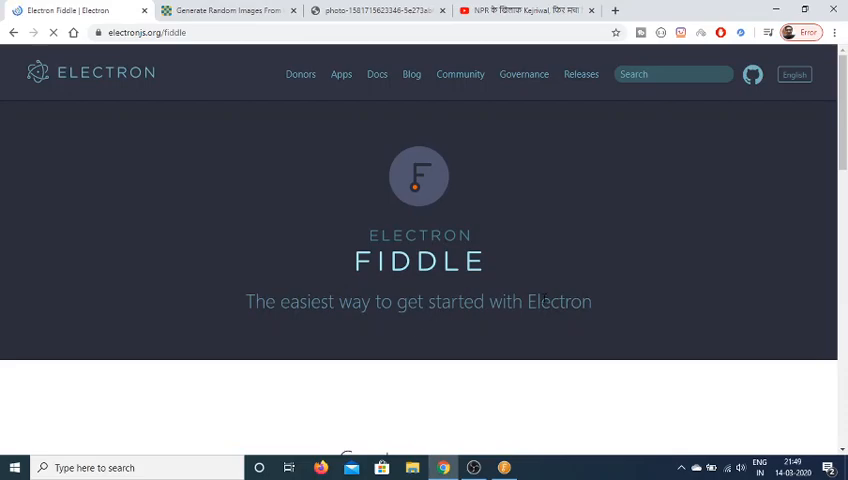
scroll(down, 3)
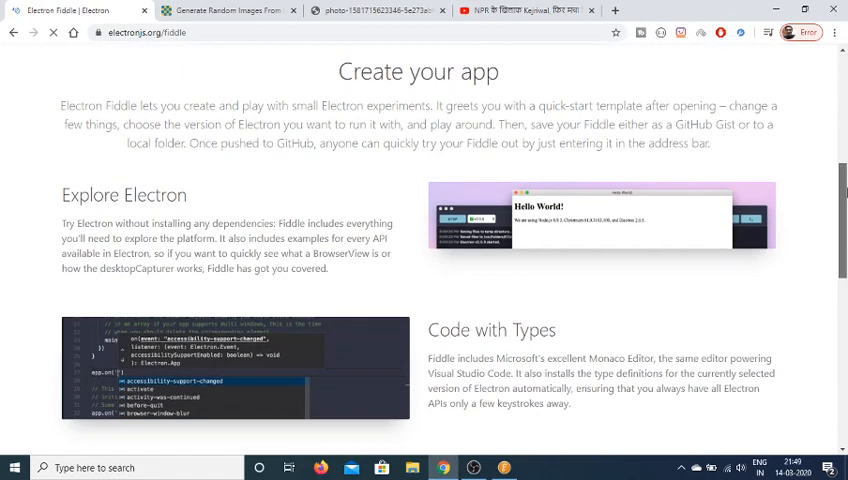
scroll(down, 3)
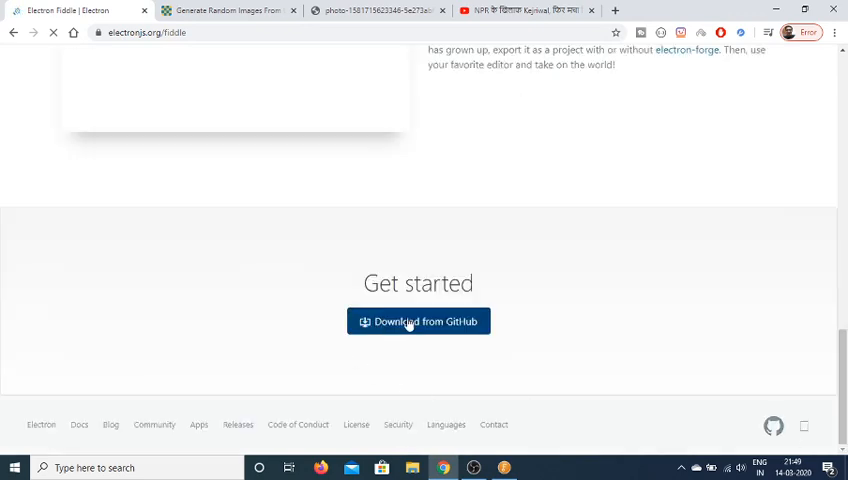
click(418, 320)
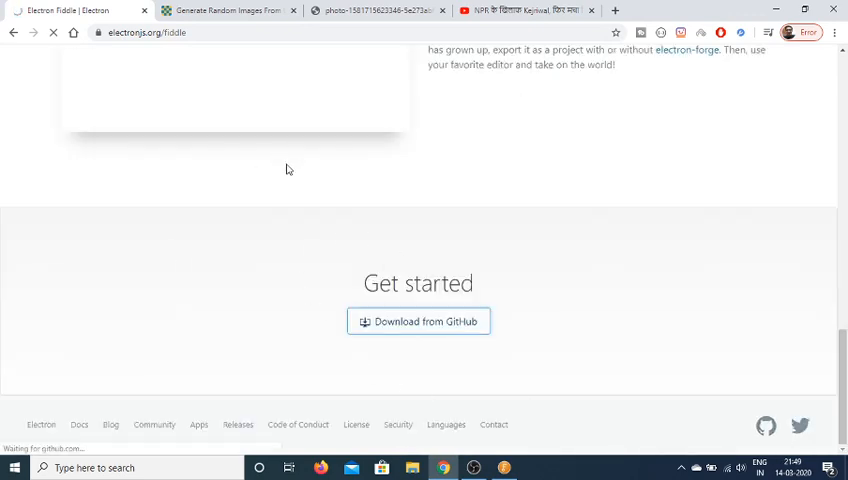
click(418, 320)
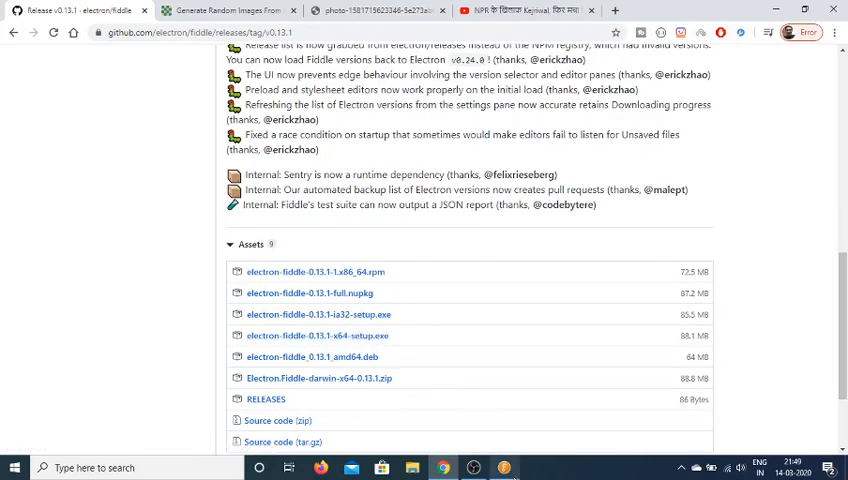
Step: Switch to Electron Fiddle and run the starter fiddle to show its Hello World window
click(504, 468)
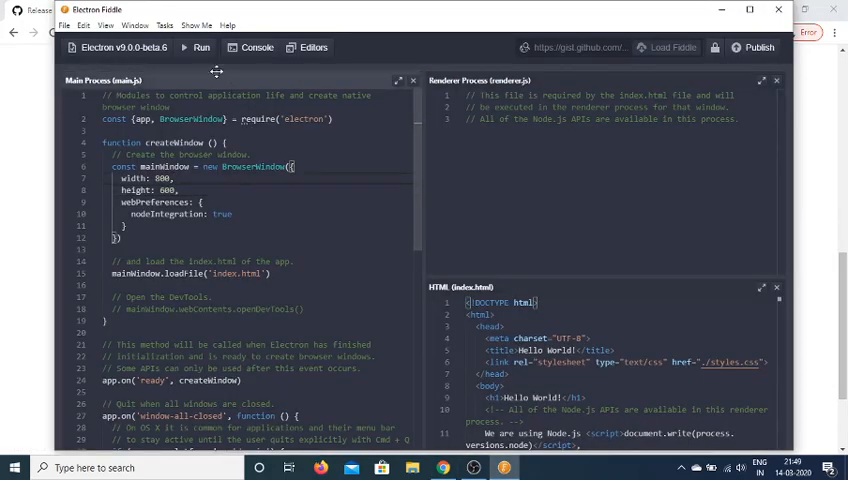
click(196, 48)
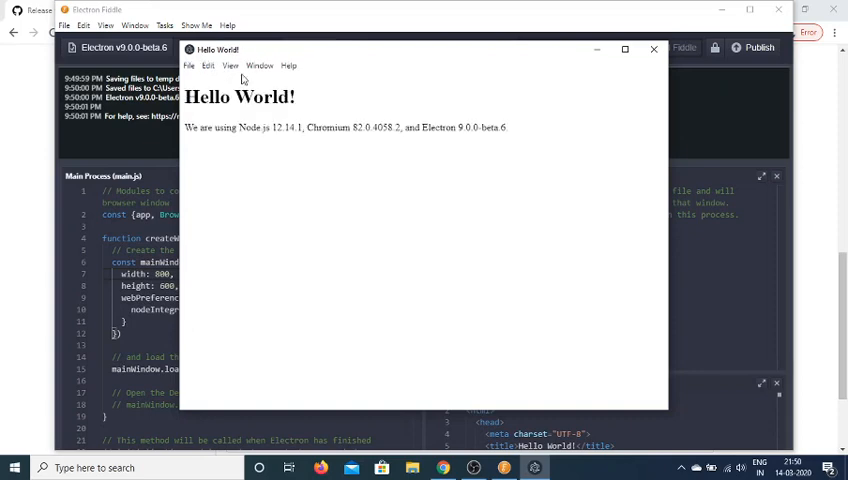
mouse_move(404, 122)
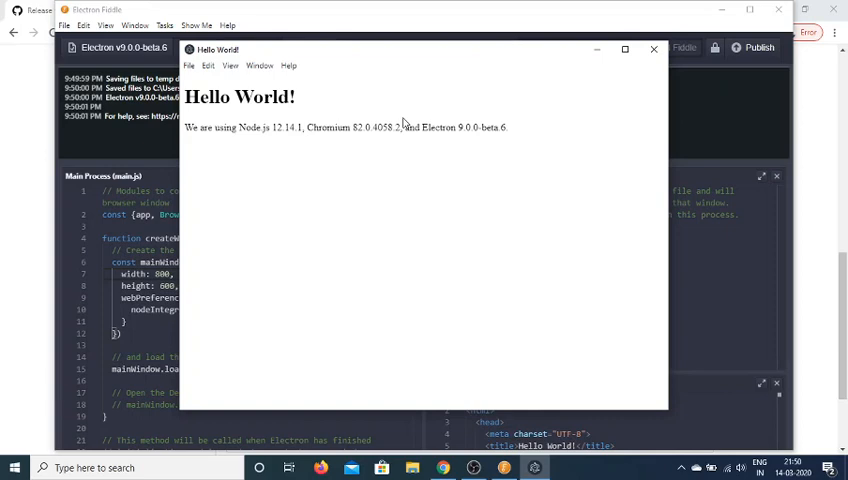
mouse_move(680, 64)
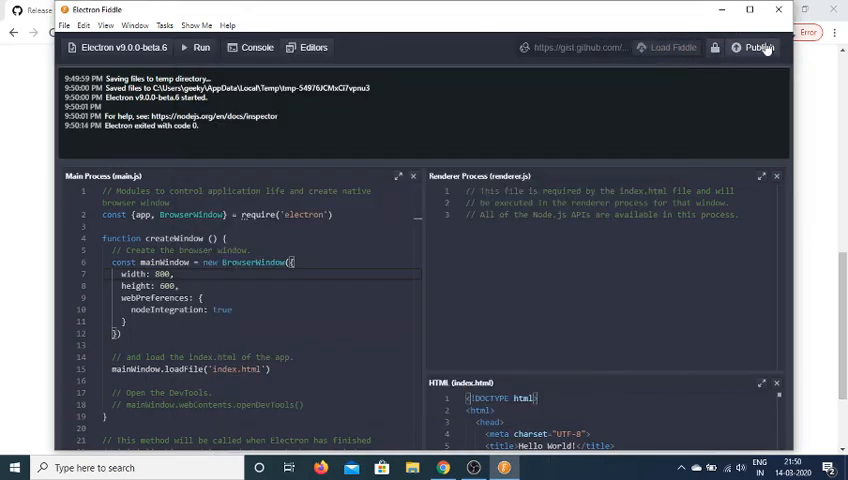
click(758, 48)
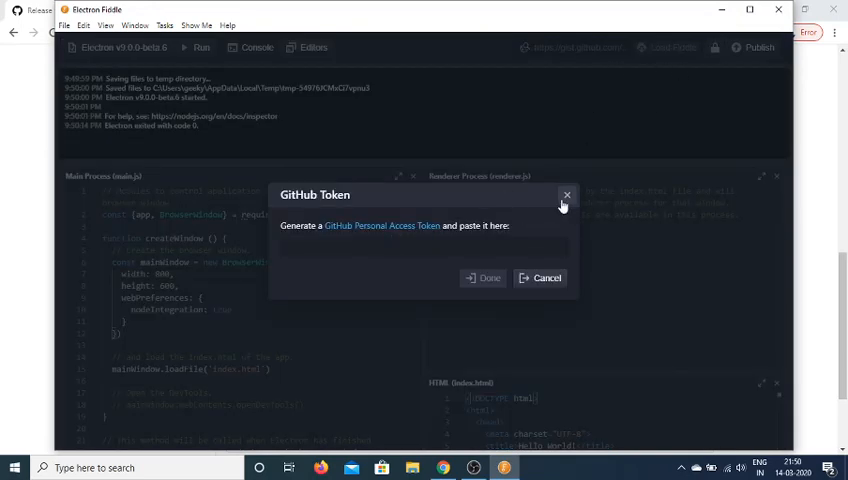
click(568, 196)
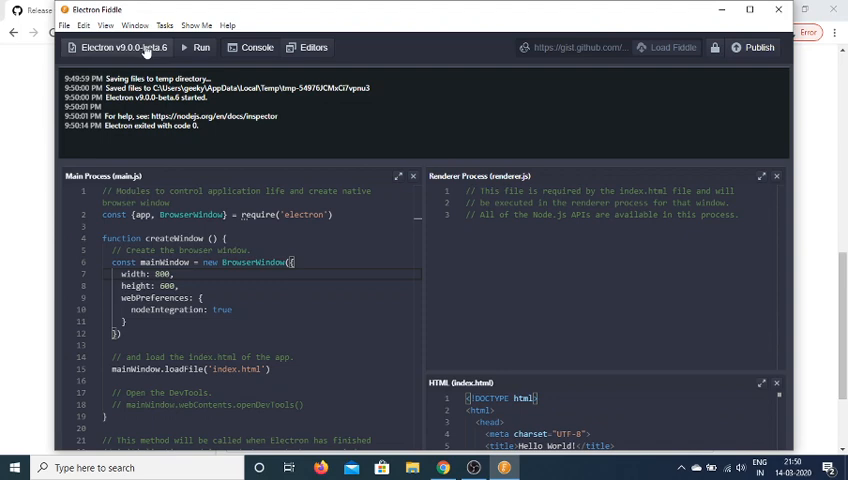
click(122, 48)
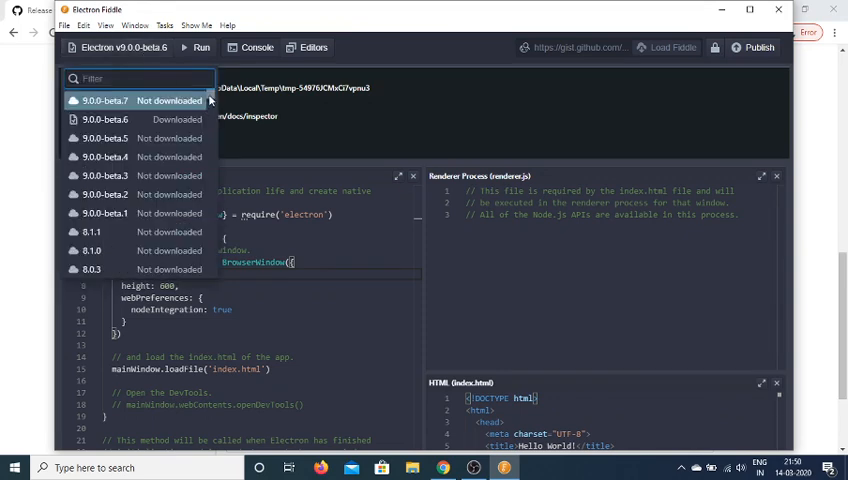
scroll(down, 3)
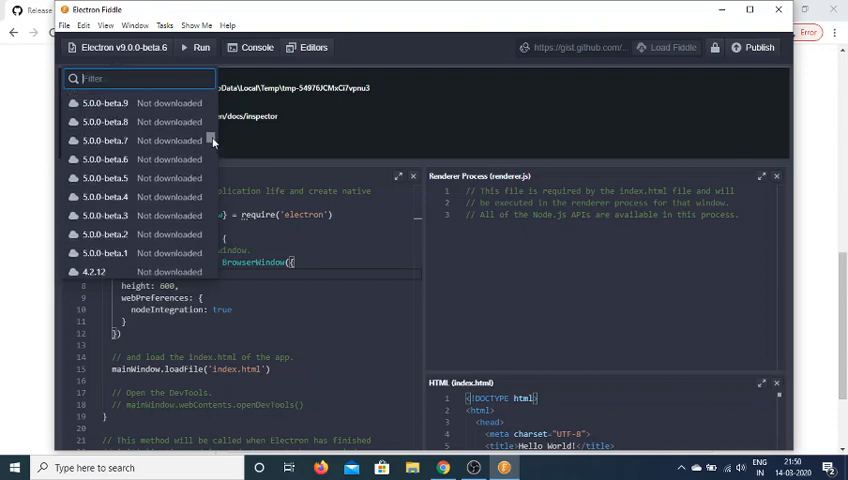
scroll(down, 3)
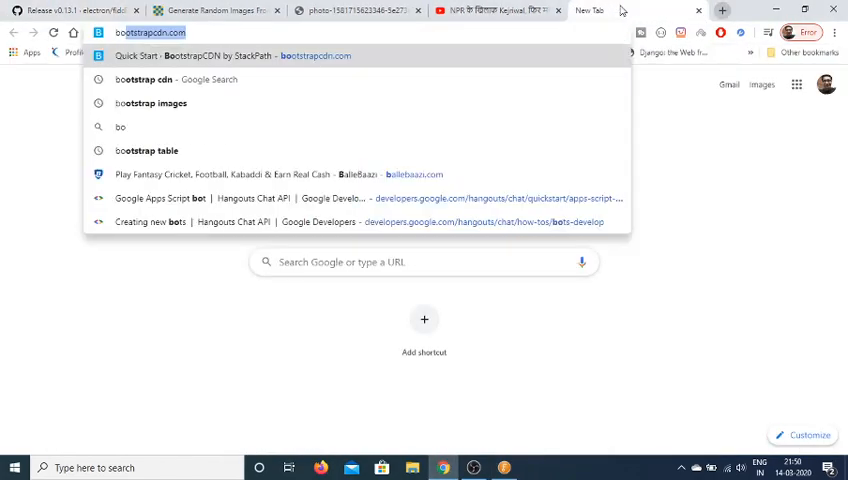
Step: Search Google for 'bootstrap cdn', reach BootstrapCDN Quick Start and copy the complete CSS link
text(bootstrqap c)
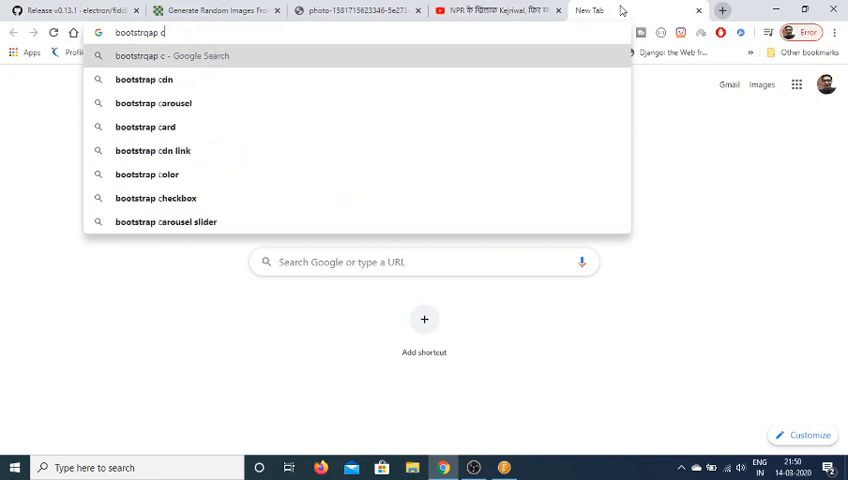
key(Backspace)
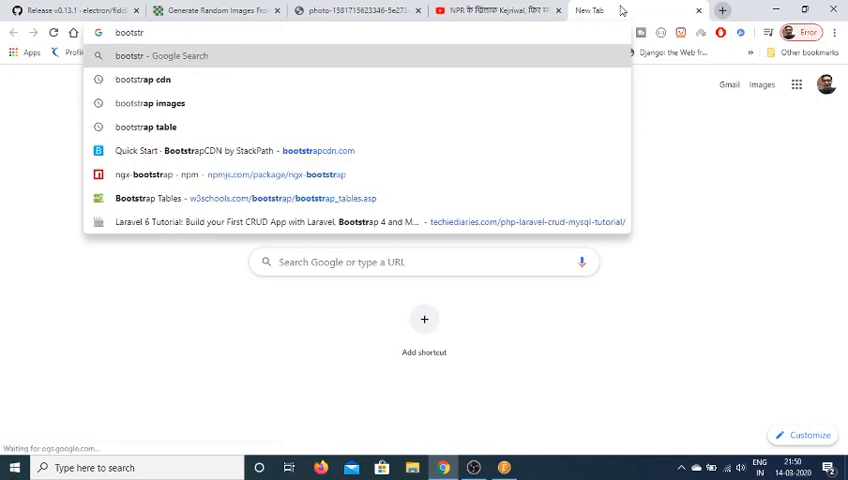
click(140, 80)
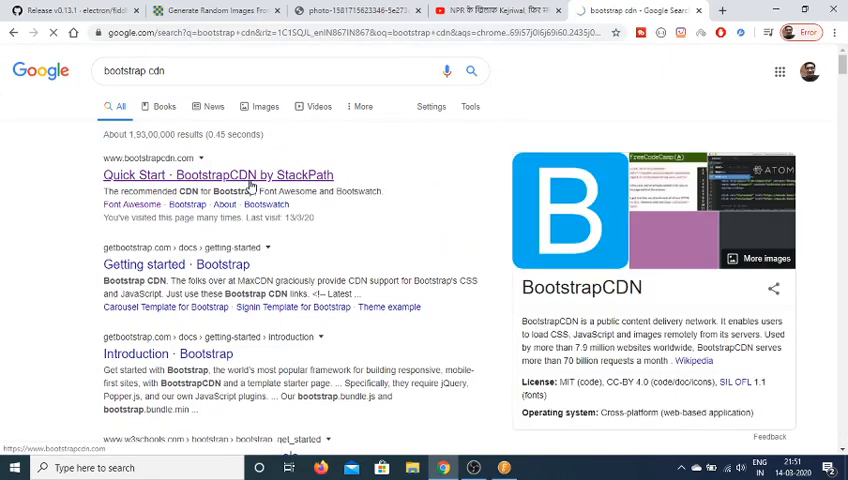
click(218, 174)
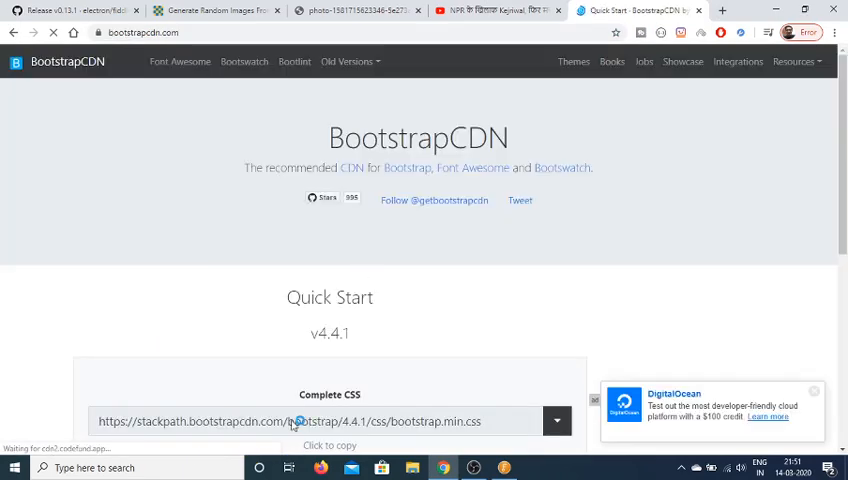
click(328, 420)
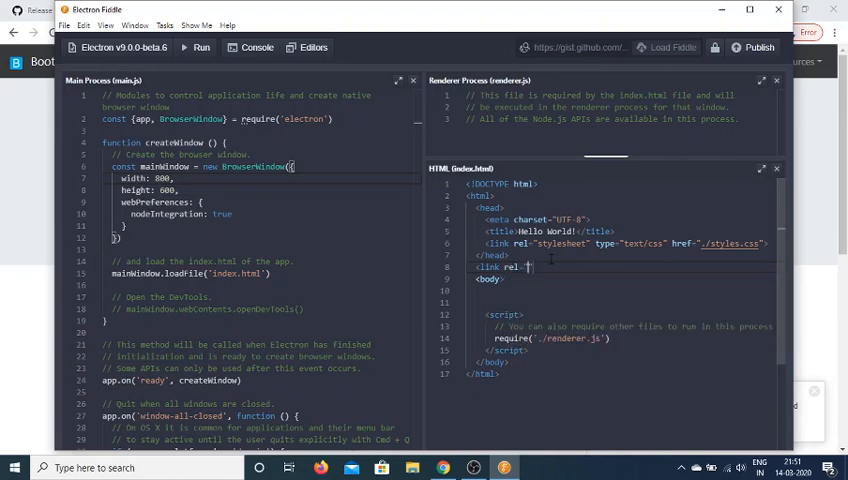
Step: Link the Bootstrap 4.4.1 bootstrap.min.css stylesheet in the HTML head
text(stylesheet" href=)
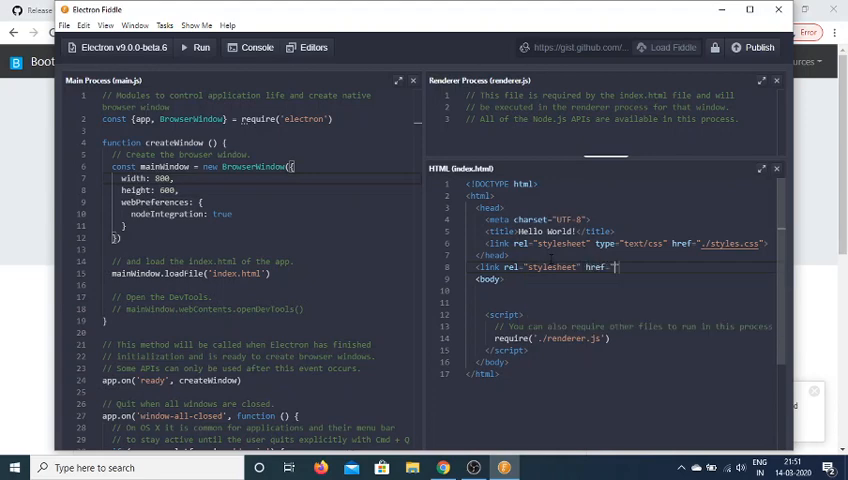
text(https://stackpath.bootstrapcdn.com/bootstrap/4.4.1/css/bootstrap.min.css"/>)
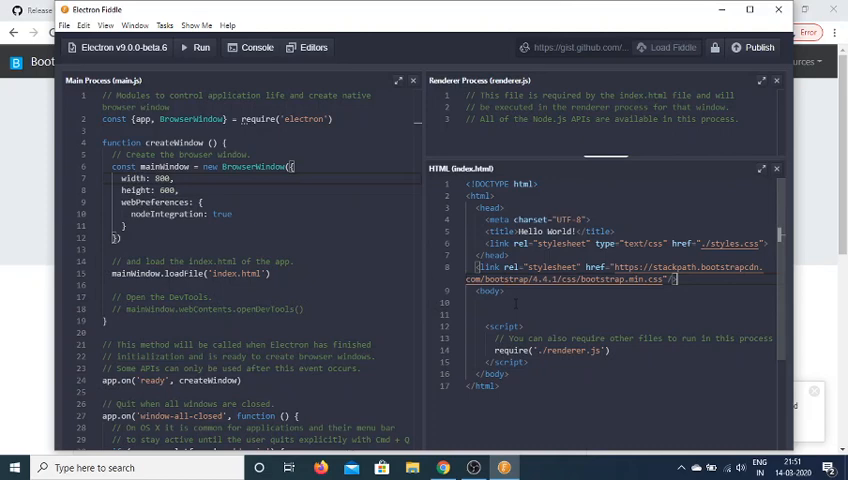
Step: Add a div with class 'container' holding an h1 'Random Image Using Unsplash API'
text(<div)
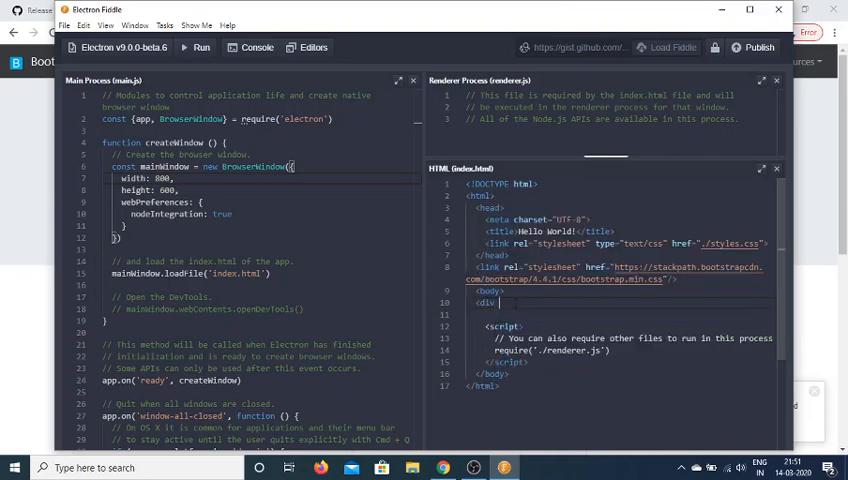
text(class=")
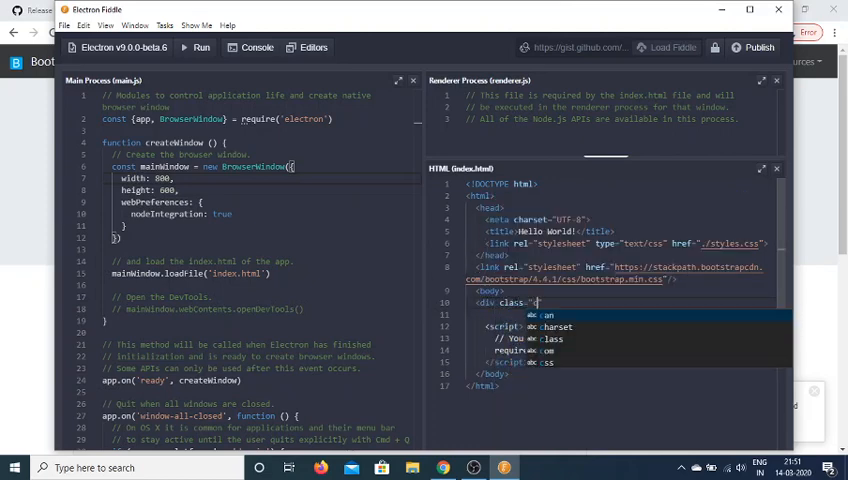
text(container">)
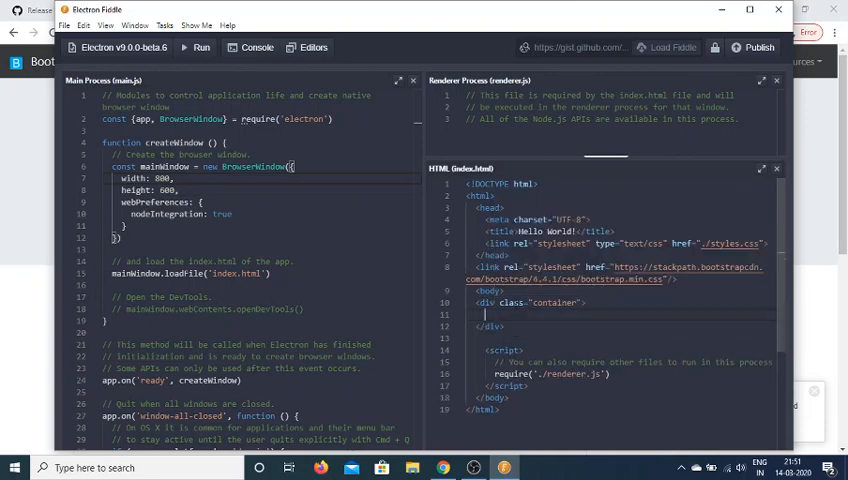
text(h1)
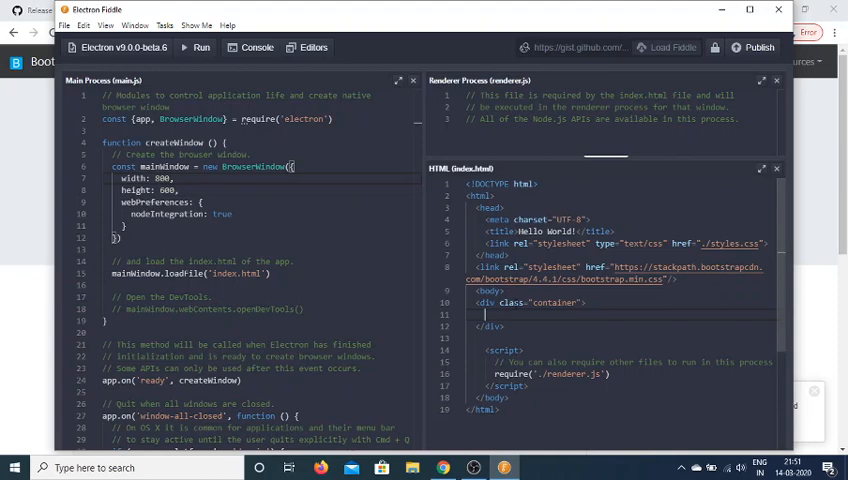
text(h1>)
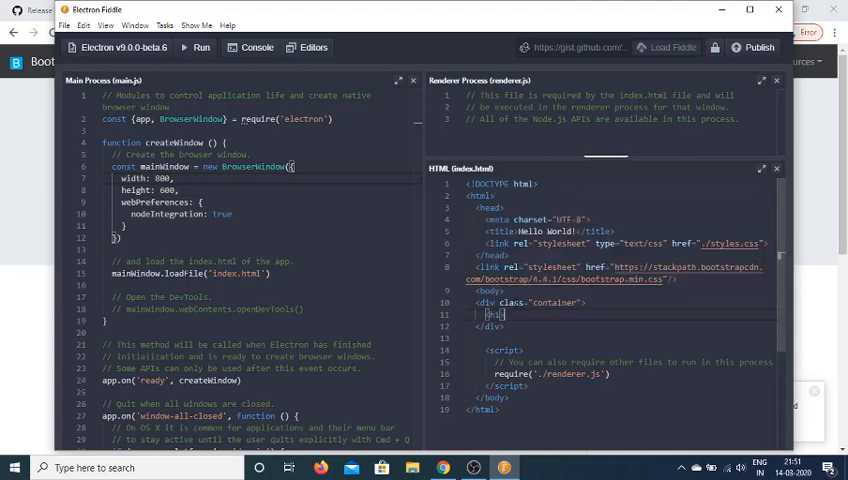
text(Random i)
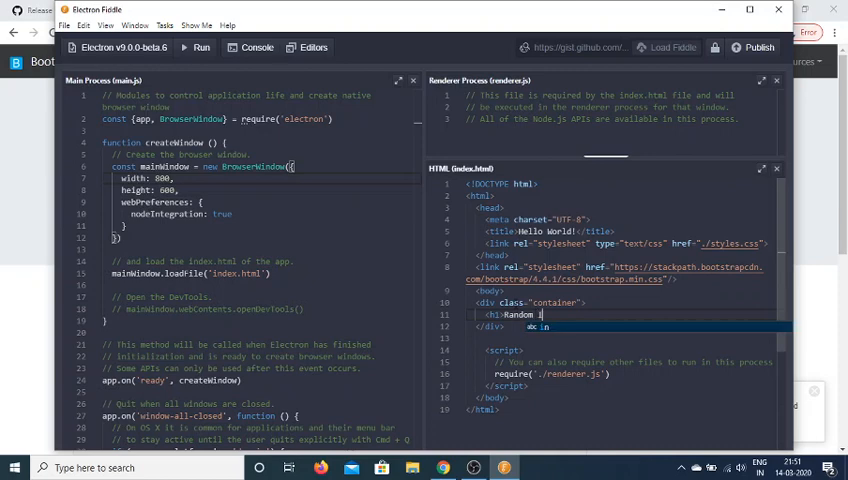
text(mage Using Unsplahs)
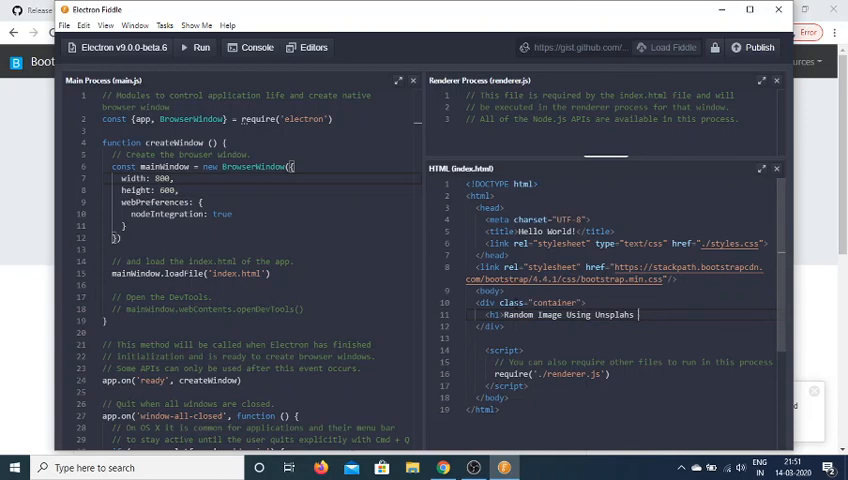
text(API</h1>)
text(<div class=)
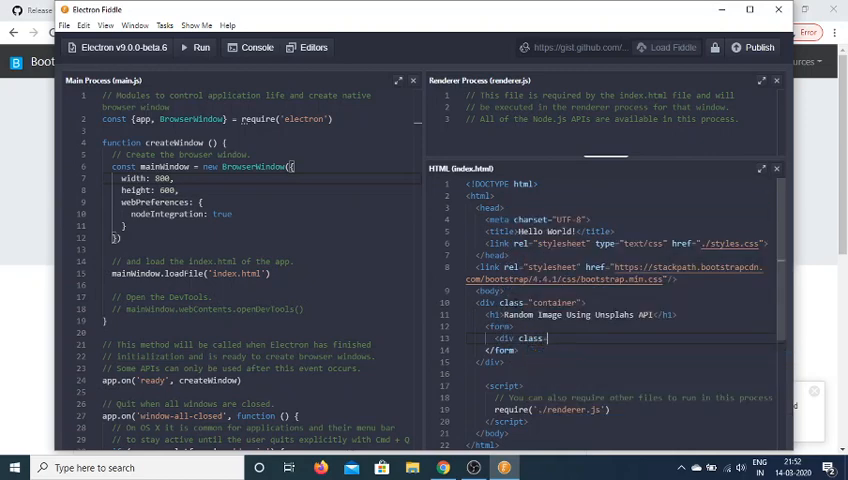
Step: Add a form with a form-group div containing a text input of class form-control and id 'search'
text(form)
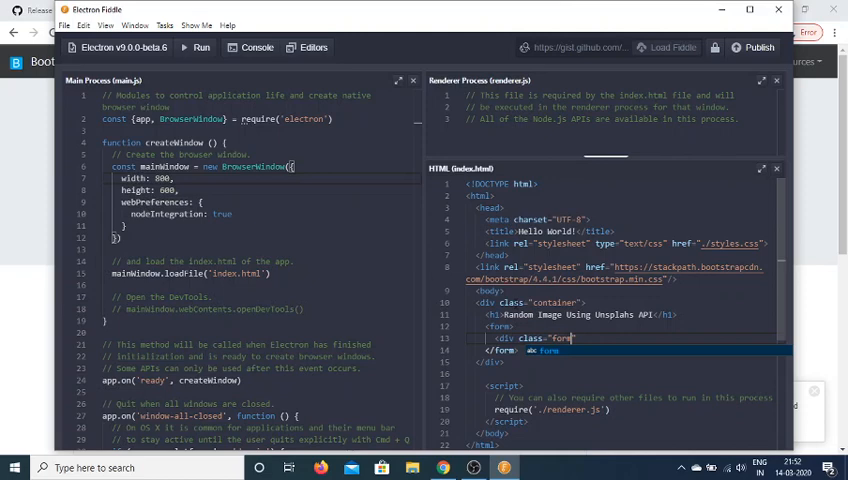
text(-group)
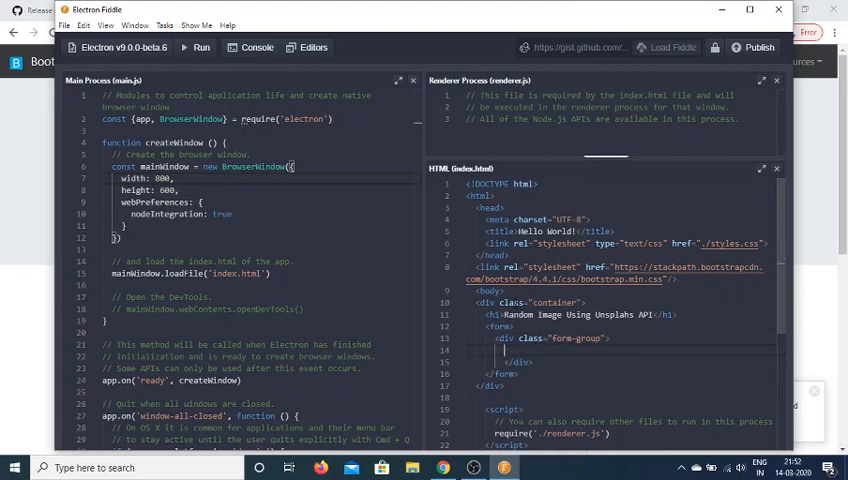
text(input type="text" class="form")
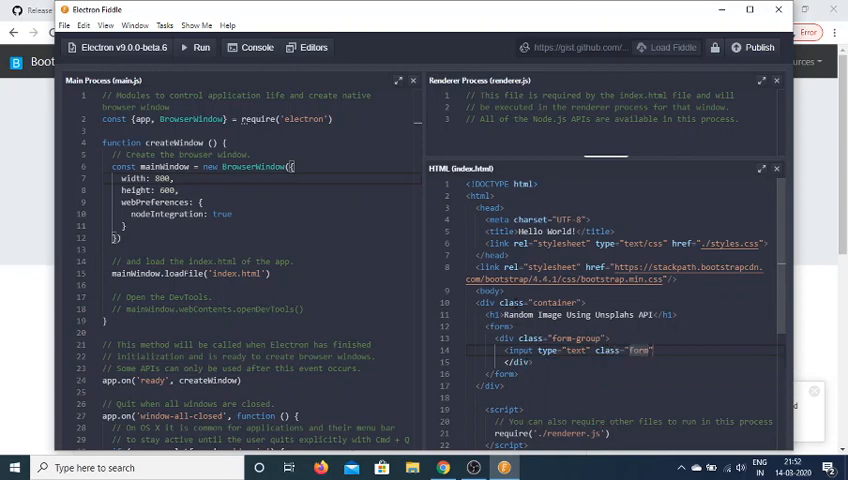
text(-control)
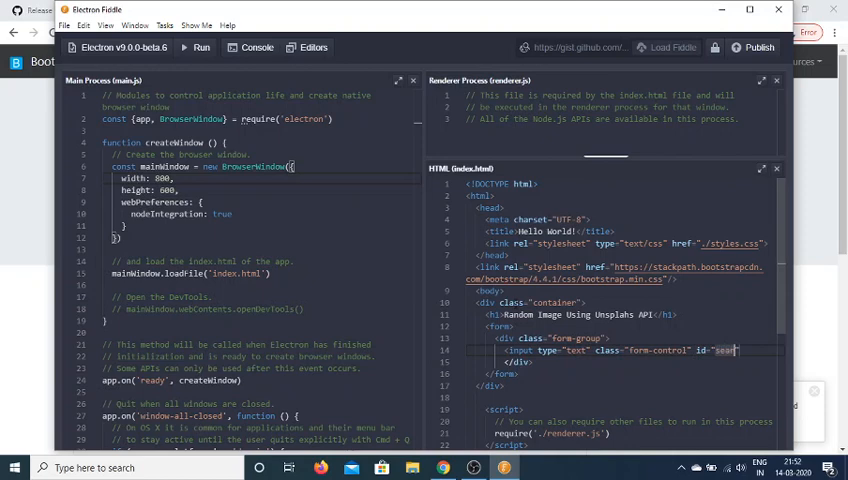
text(ch"/>)
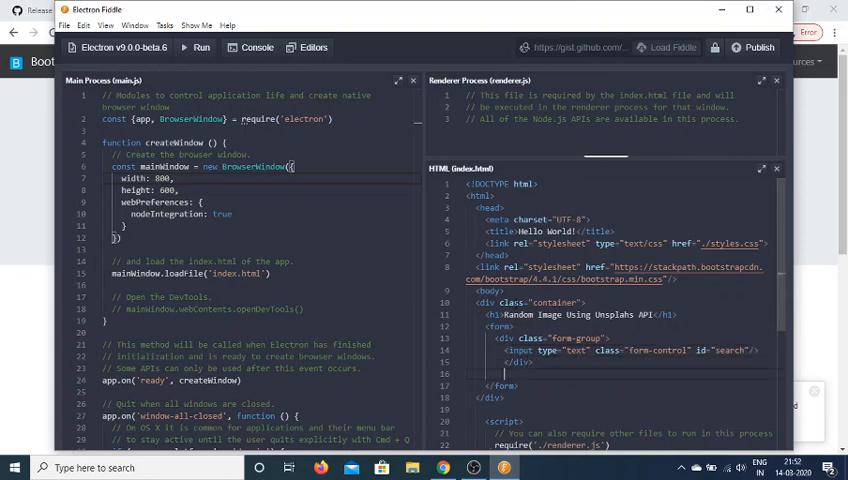
text(<div>)
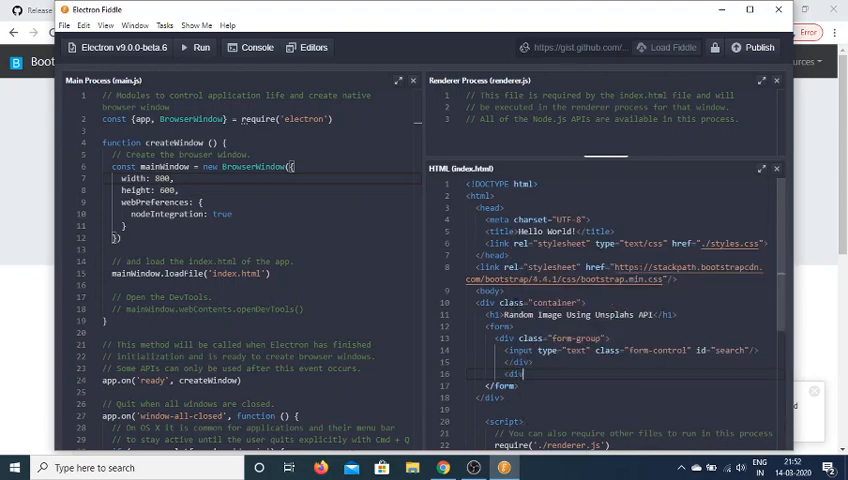
Step: Add a second form-group holding a 'btn btn-danger' Search button
text(class="form-group)
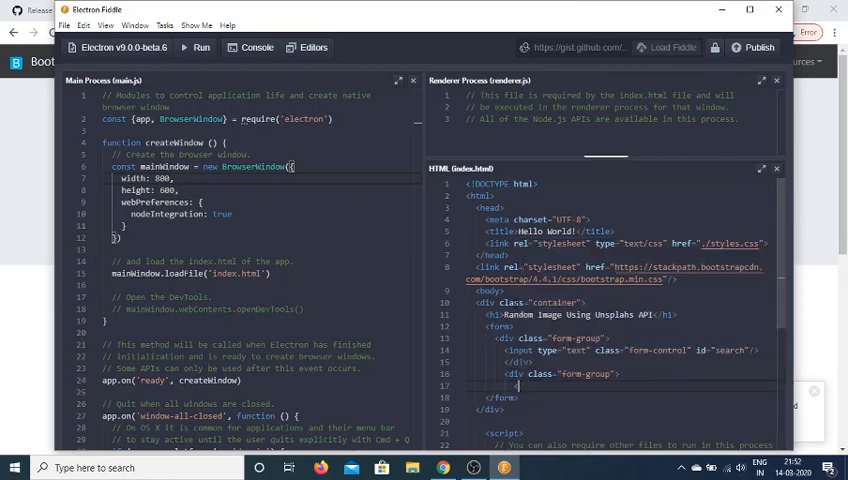
text(</div>)
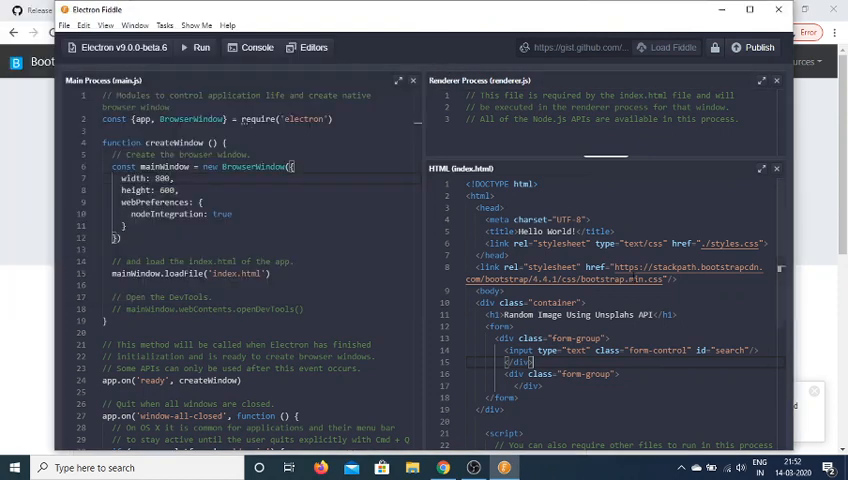
scroll(down, 3)
text(<button class="btn b)
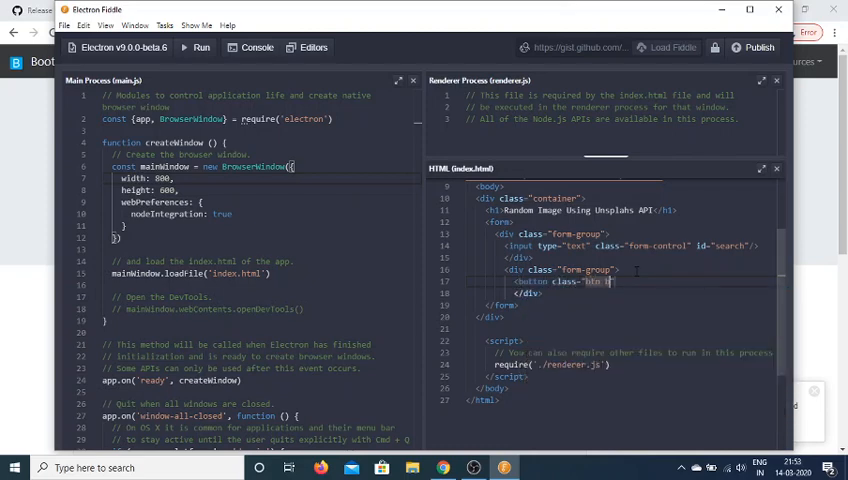
text(btn-danger)
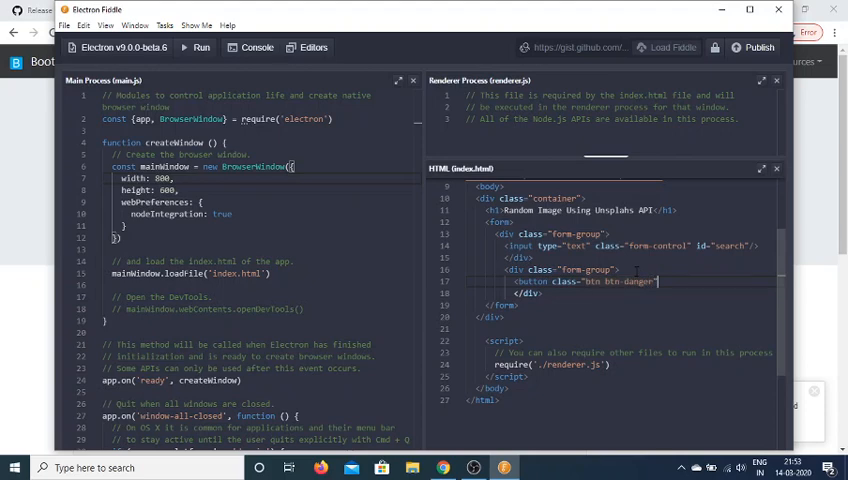
text(Submit)
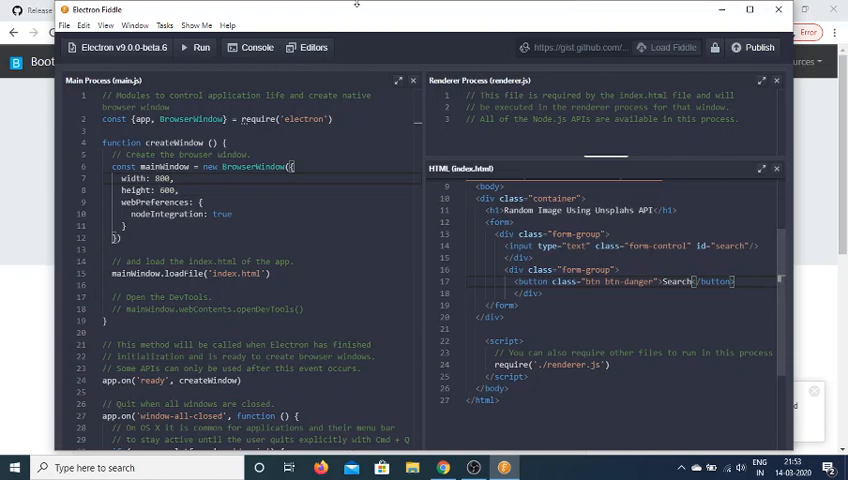
Step: Run the fiddle to preview the heading, search field and red button, then return to Chrome
click(198, 48)
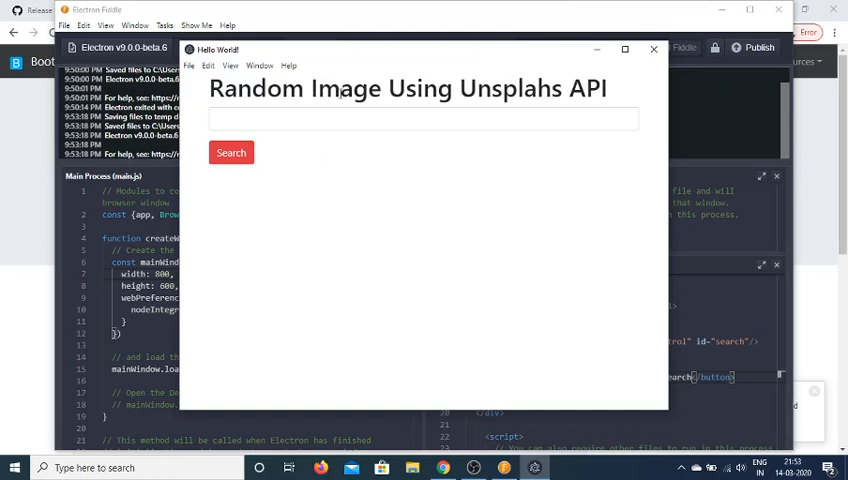
triple_click(408, 88)
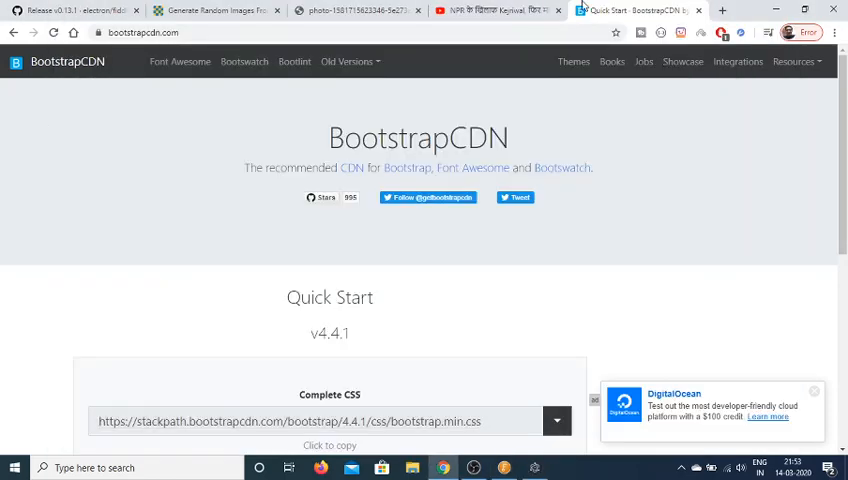
Step: Search 'jquery cdn' in a new tab and take the jQuery 3.4.1 script tag from W3Schools
click(720, 10)
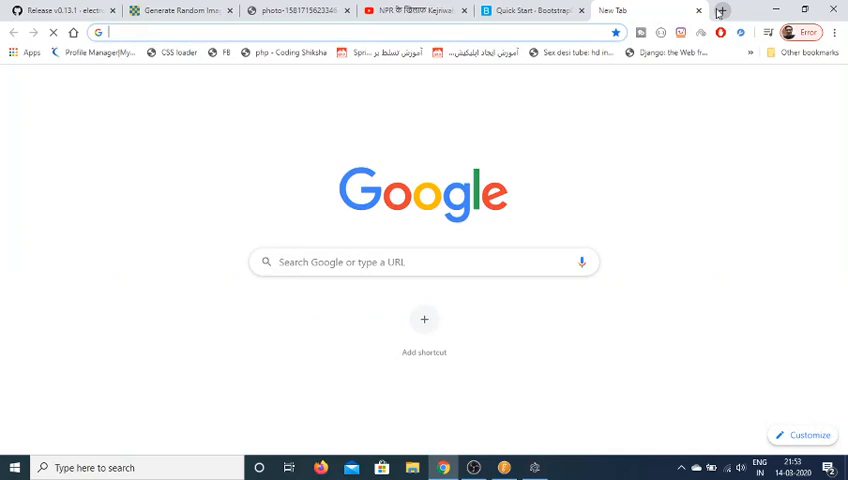
text(jquery cdn)
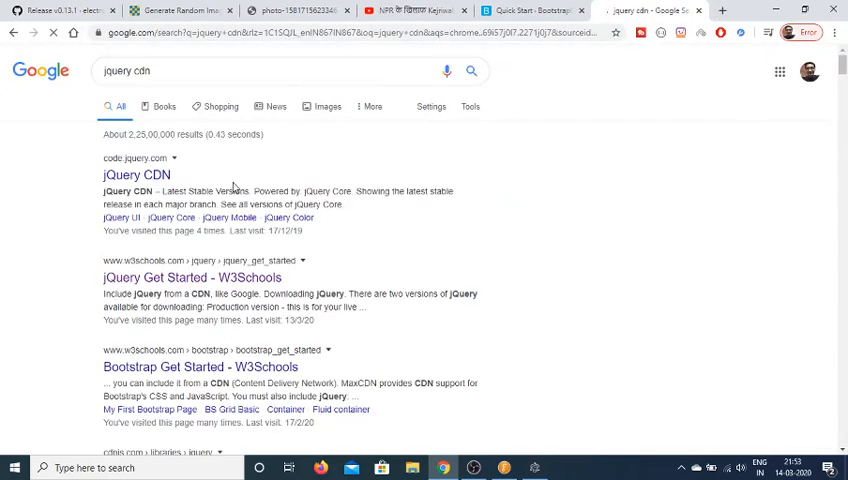
click(192, 276)
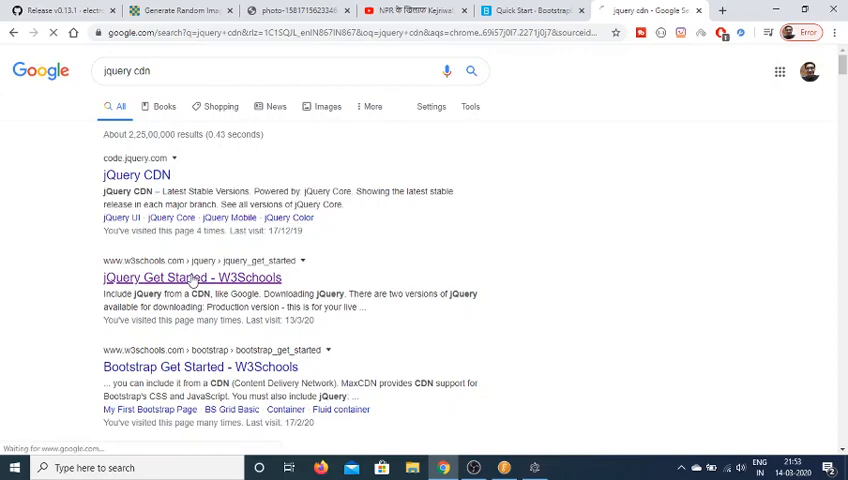
click(192, 276)
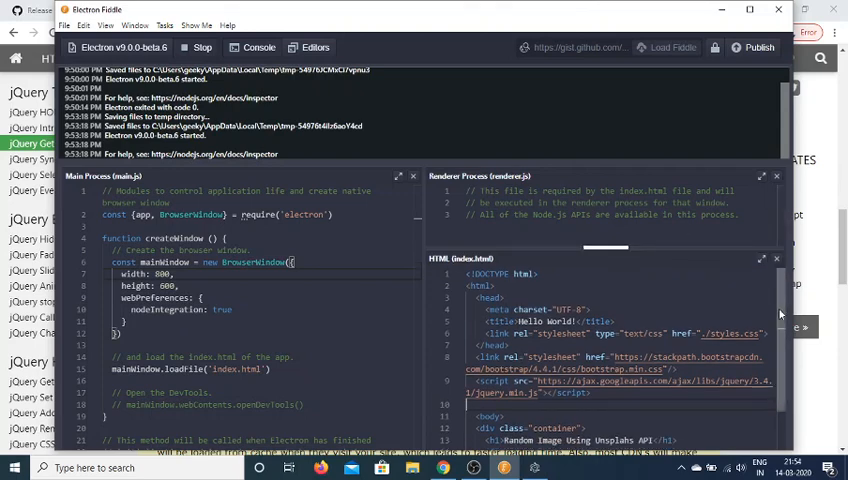
Step: Give the form id 'form' and add an <img id="img"/> element after it
scroll(down, 3)
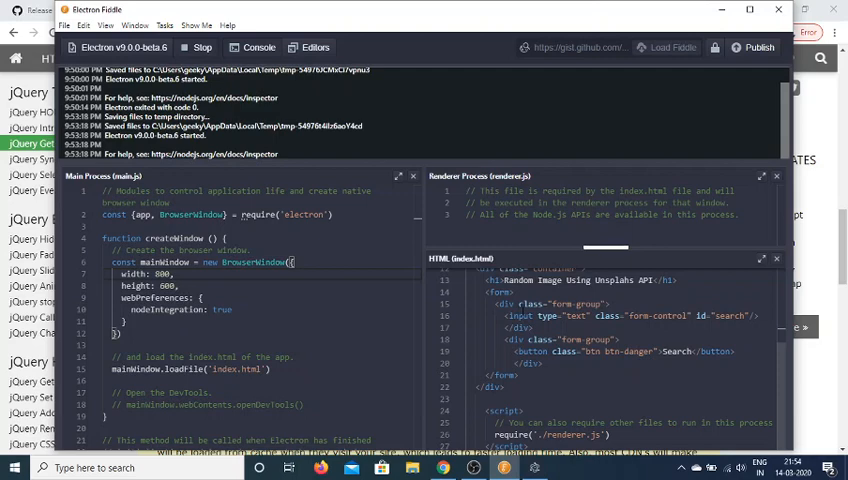
mouse_move(506, 292)
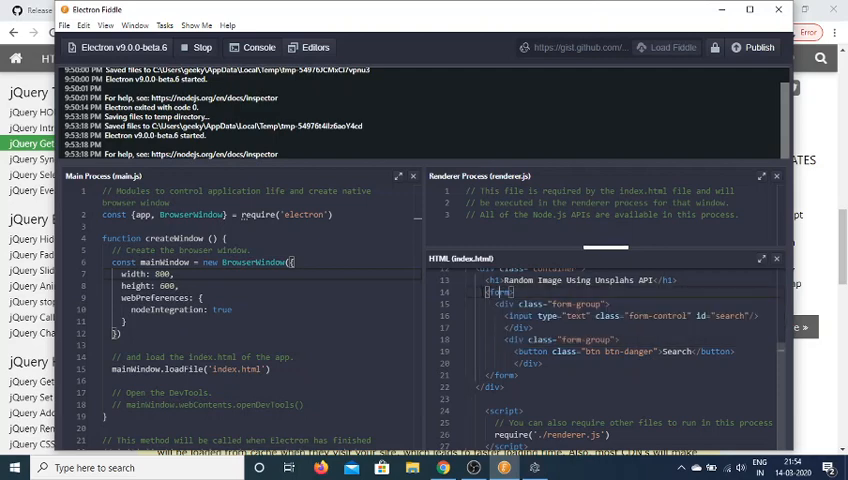
text(id="form)
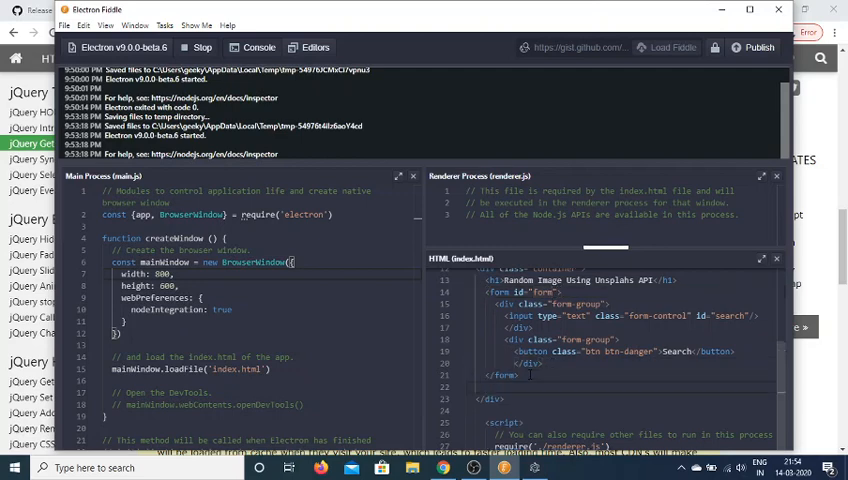
text(<img id="img)
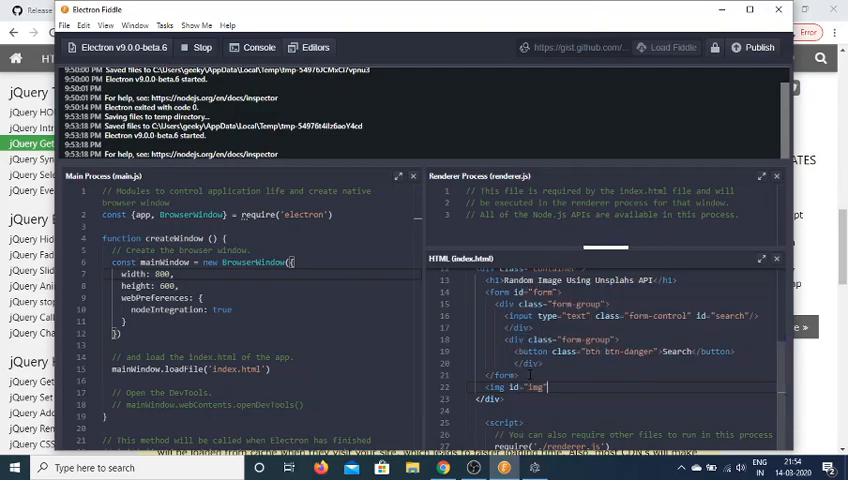
text(/>)
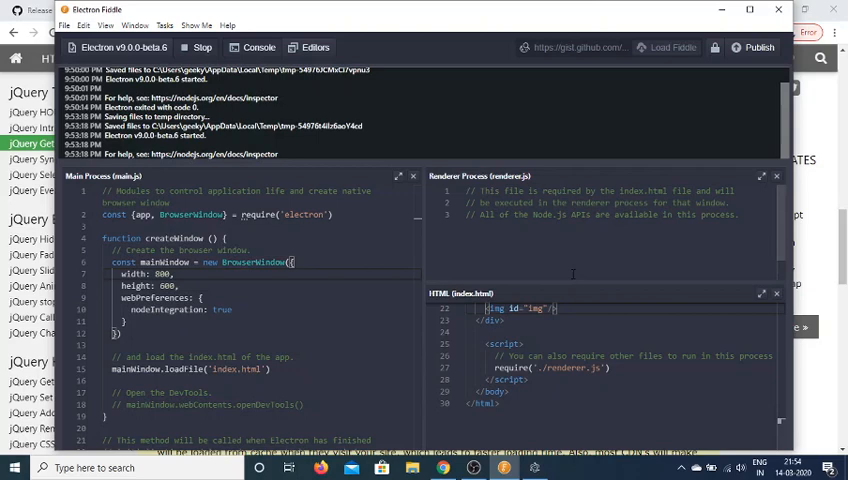
Step: In renderer.js, get the form by id and add a submit listener calling event.preventDefault()
drag(468, 192, 738, 214)
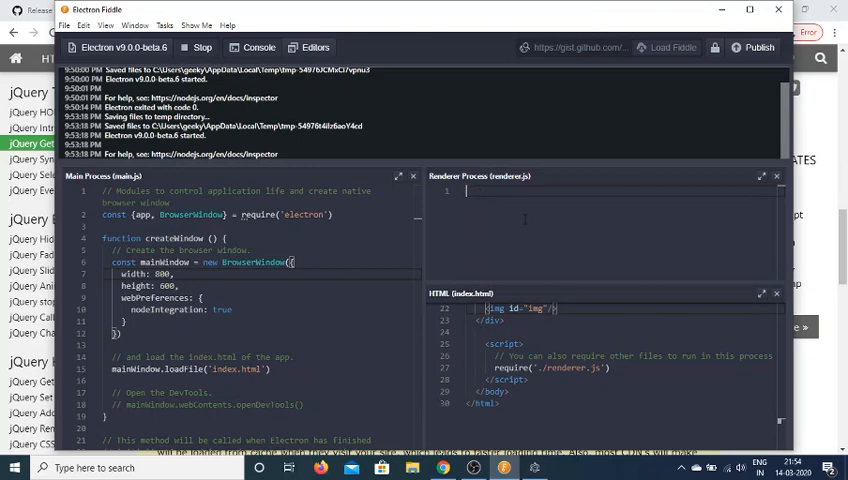
text(let form = document)
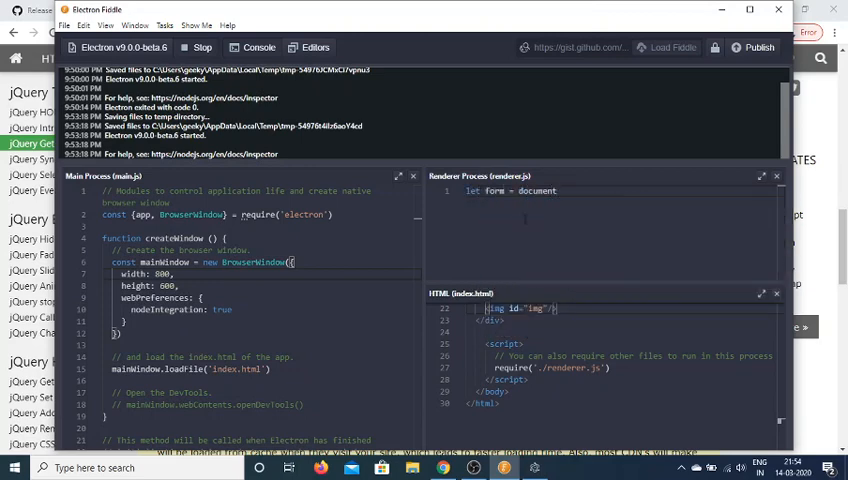
text(.getElementById()
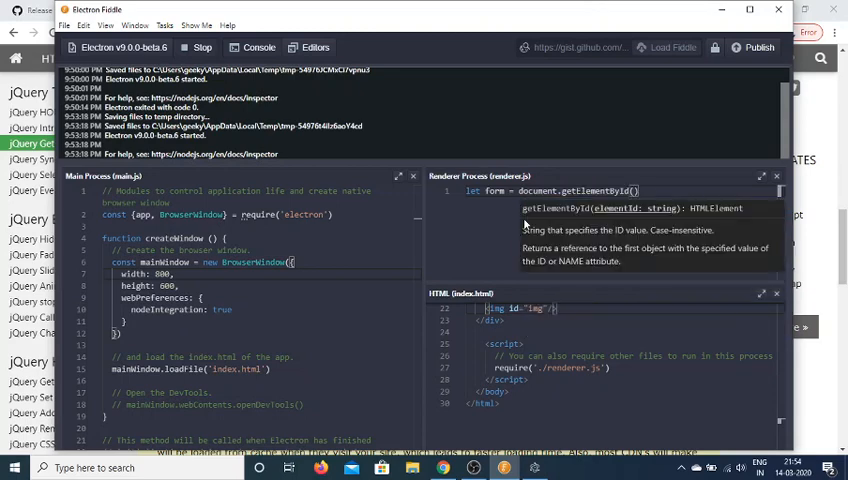
text('form')
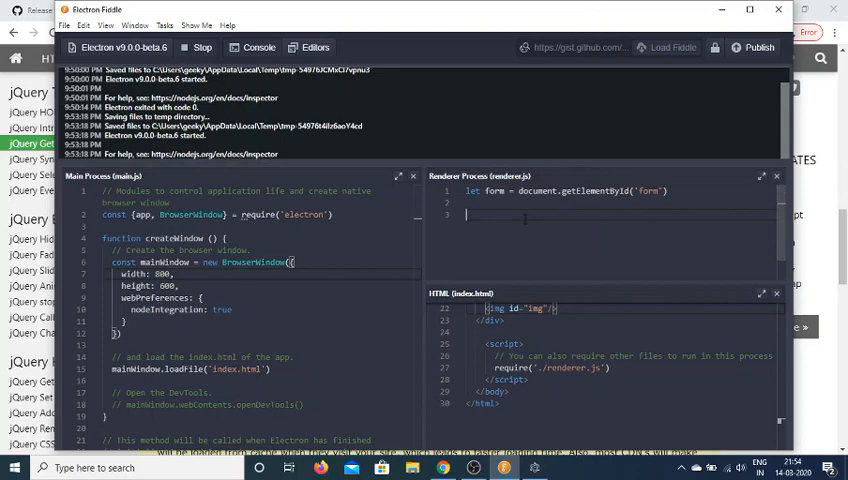
text(form.a)
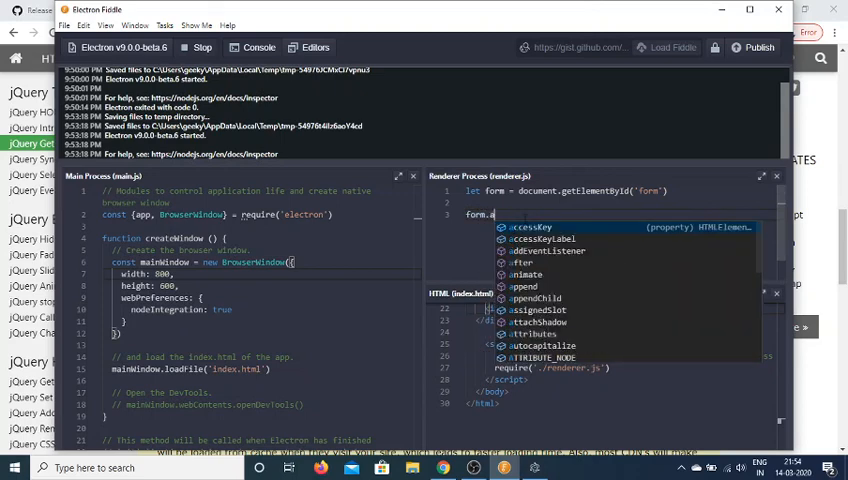
text(ddEventListener(')
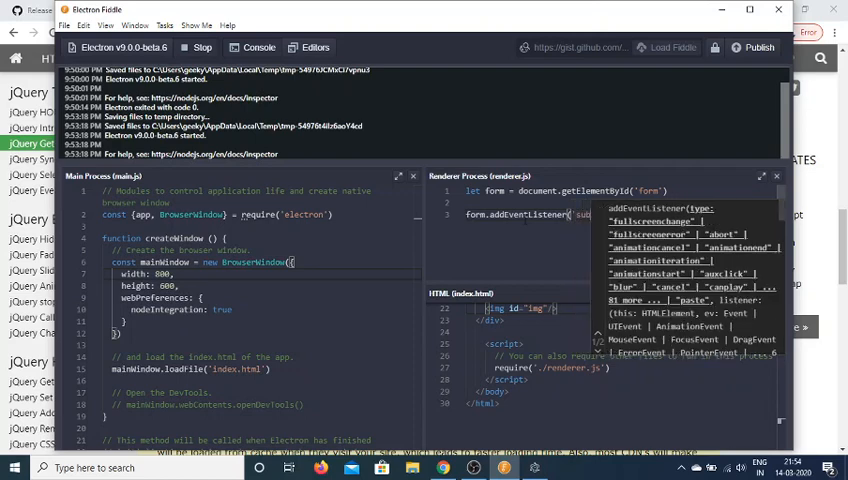
text(submit',function)
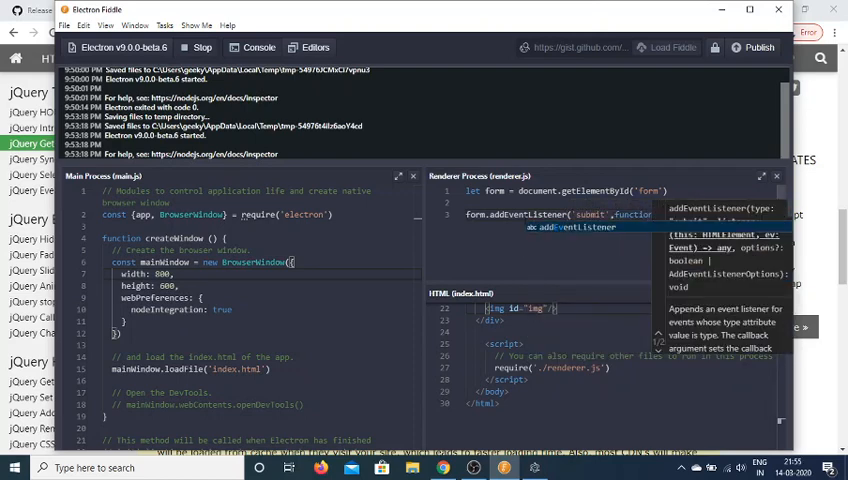
text(event){)
text(event.preventDefault()
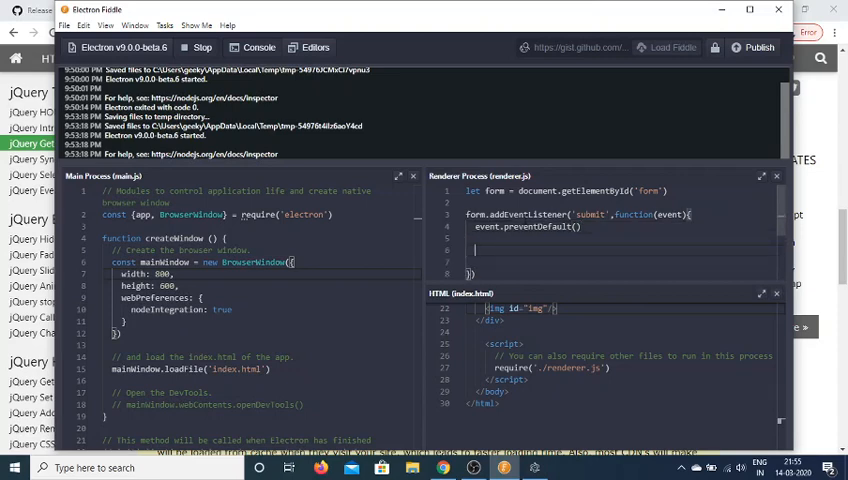
Step: Store the search input's value in a 'search' variable inside the submit handler
text(var search = document.)
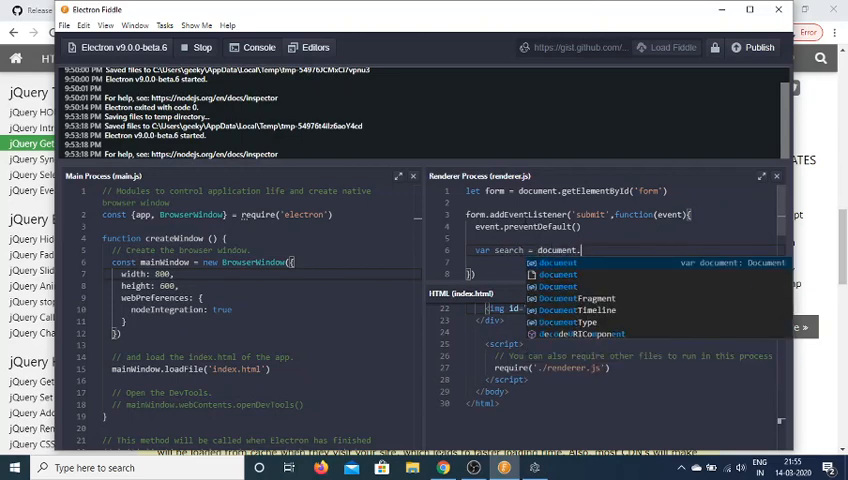
text(getElementById(')
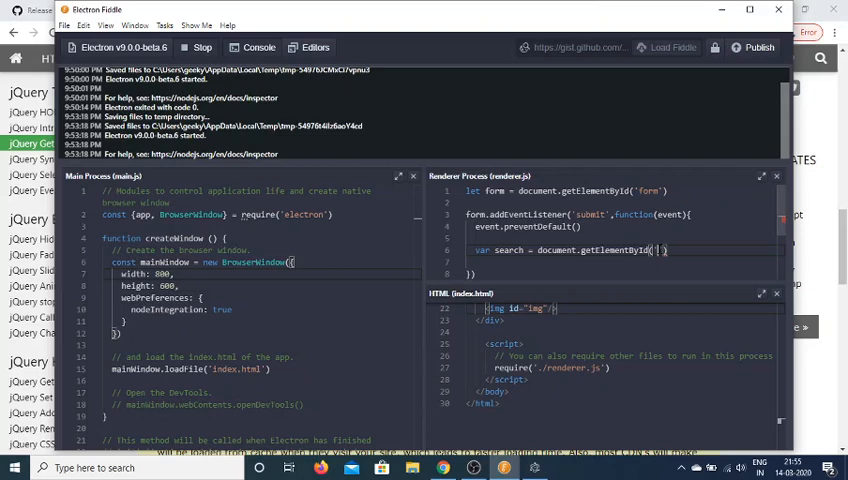
text(Search)
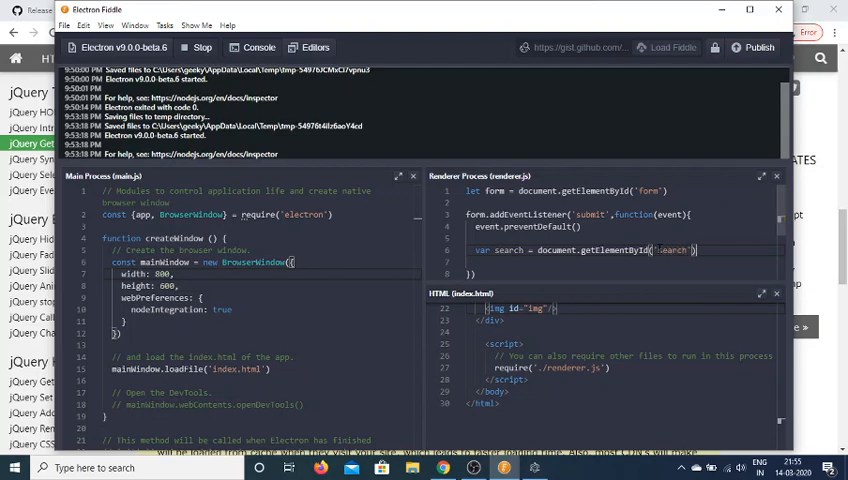
text(.value)
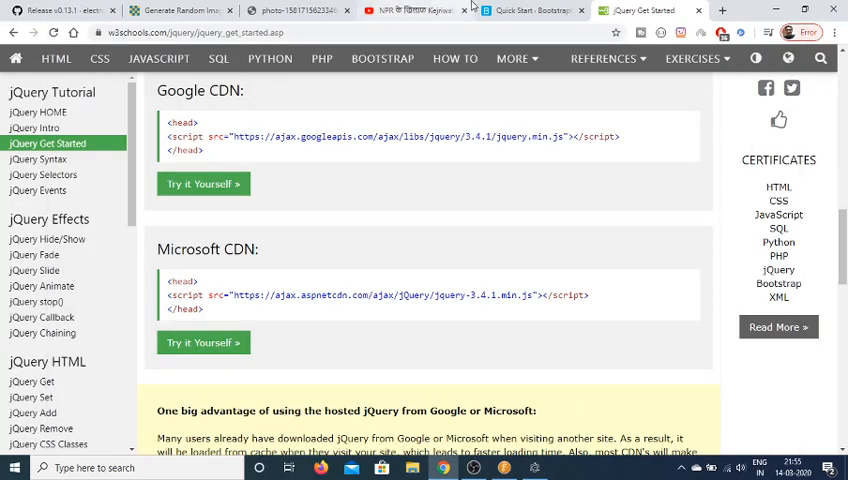
Step: Consult the Unsplash random-image article for the source.unsplash.com/random URL, then return to Electron Fiddle
click(180, 10)
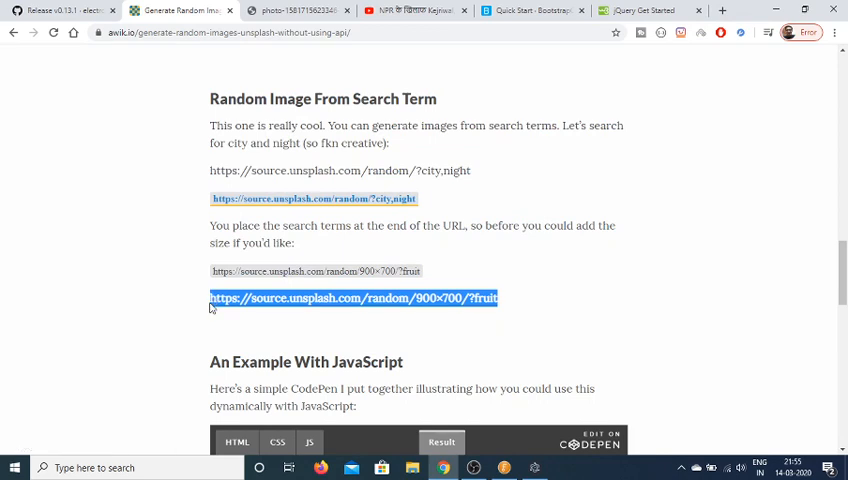
click(352, 298)
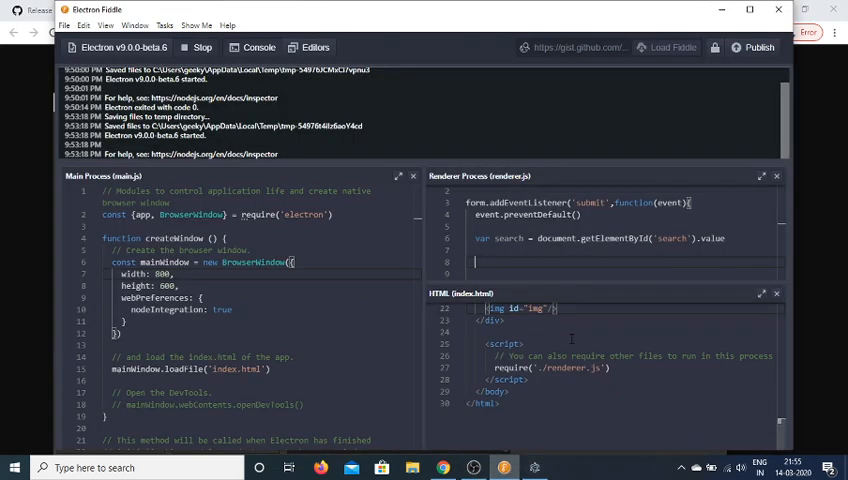
Step: Build a 'url' variable from the 400x400 Unsplash random URL plus the search term
text(var url = "https://source.unsplash.com/random/400x400/?fruit)
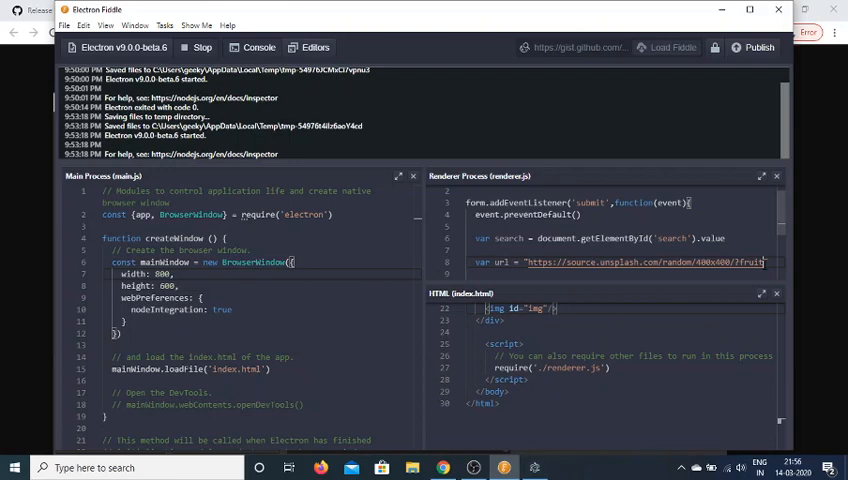
key(BackSpace)
text(" + search)
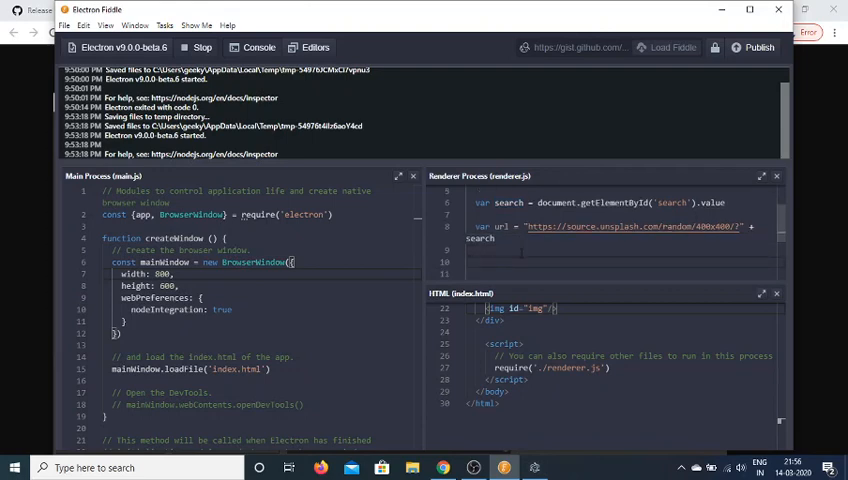
Step: Get the img element by id and assign img.src = url
text(var img = document)
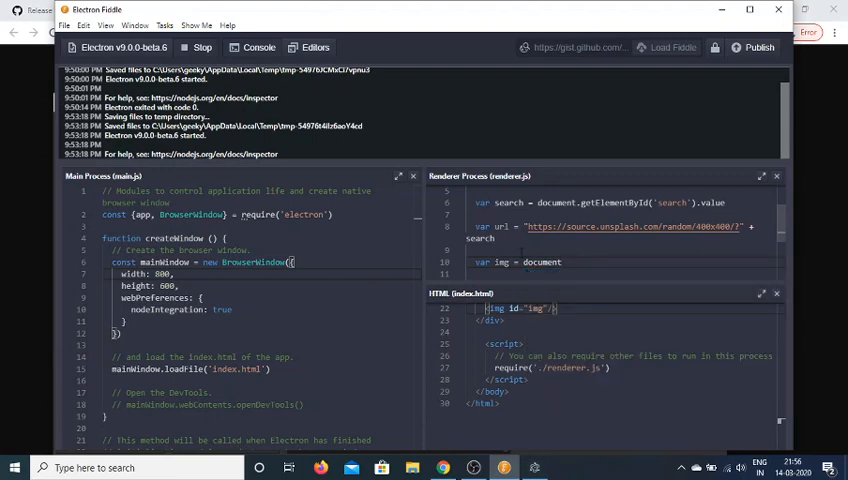
text(.getElementById('img)
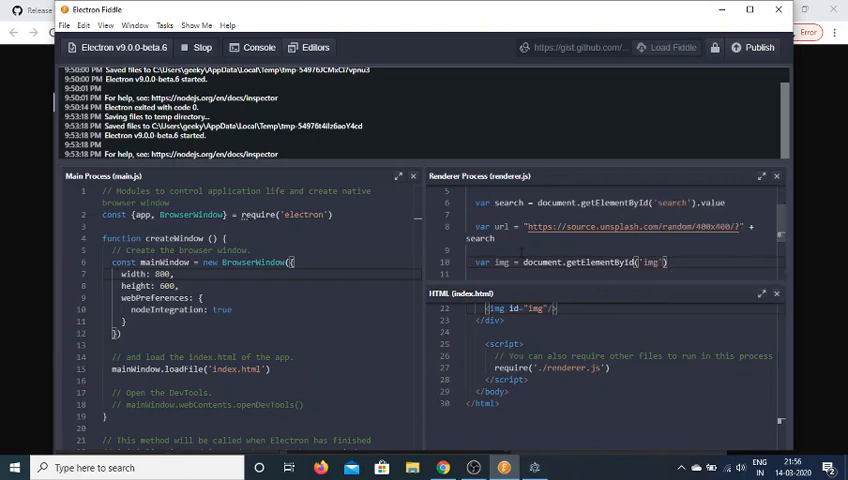
text(img.src)
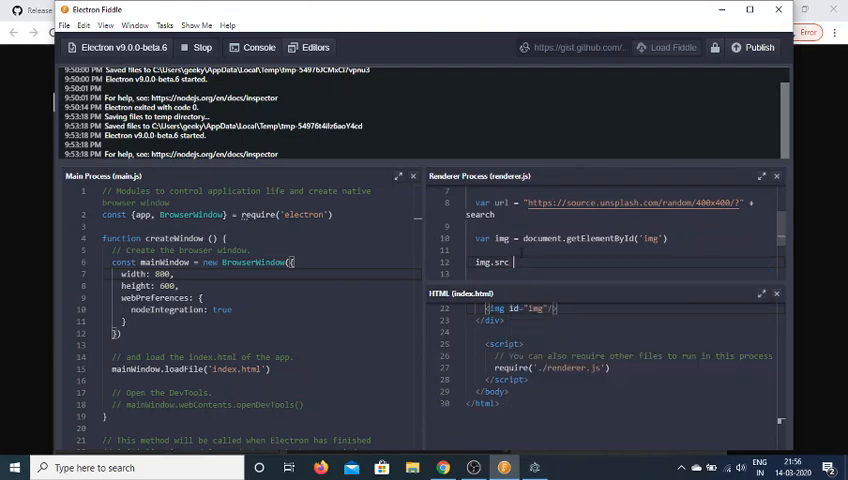
text(url)
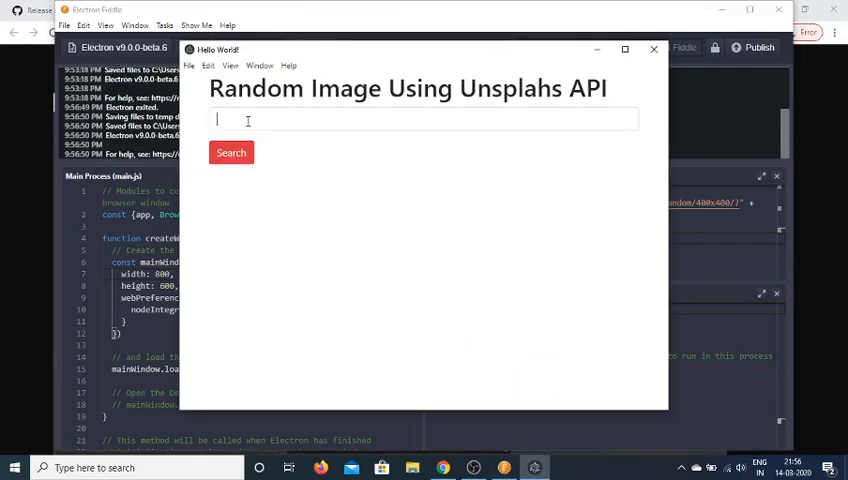
Step: Search 'computer' in the running app, view the random photo, then close the app window
text(computer)
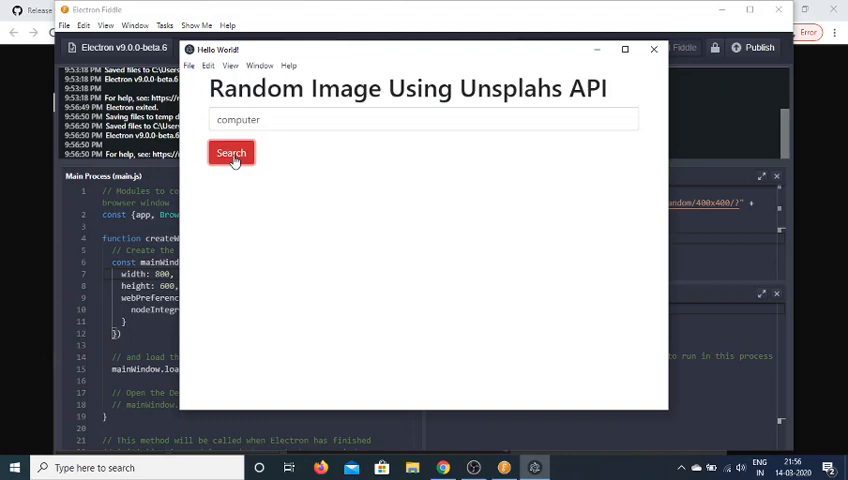
click(230, 152)
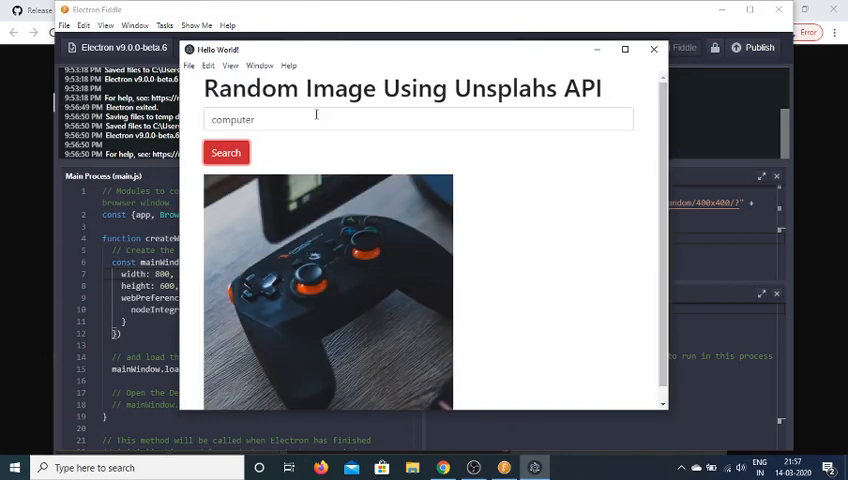
click(226, 152)
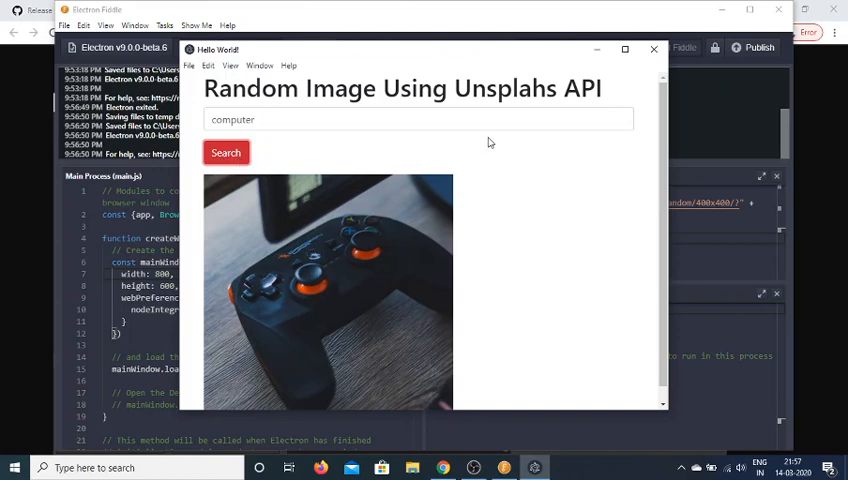
click(654, 48)
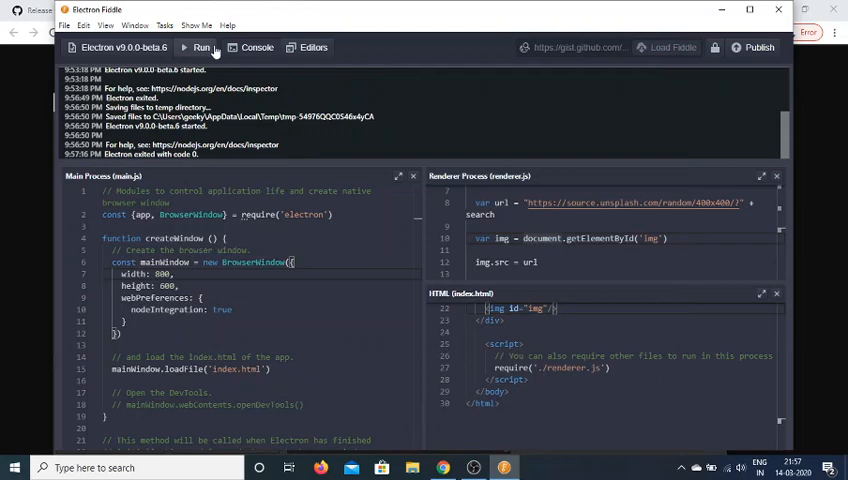
Step: Relaunch the app and search 'cricket' to show a random cricket-related photo
click(200, 48)
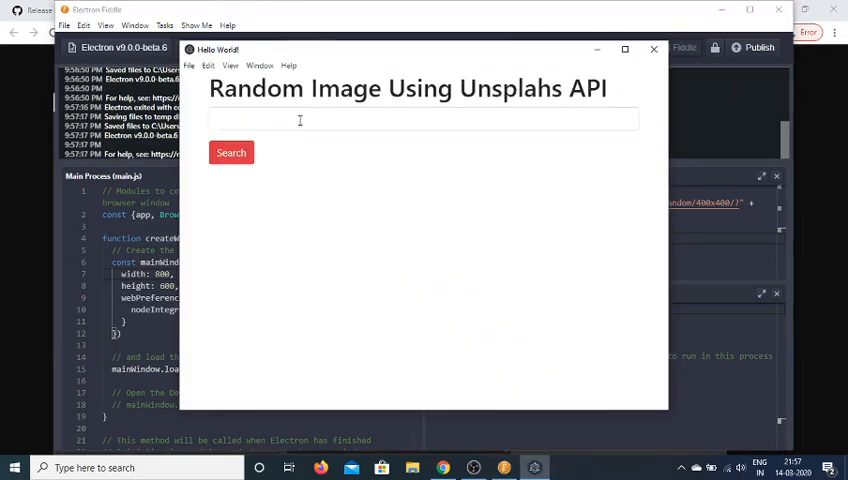
text(cri8cket)
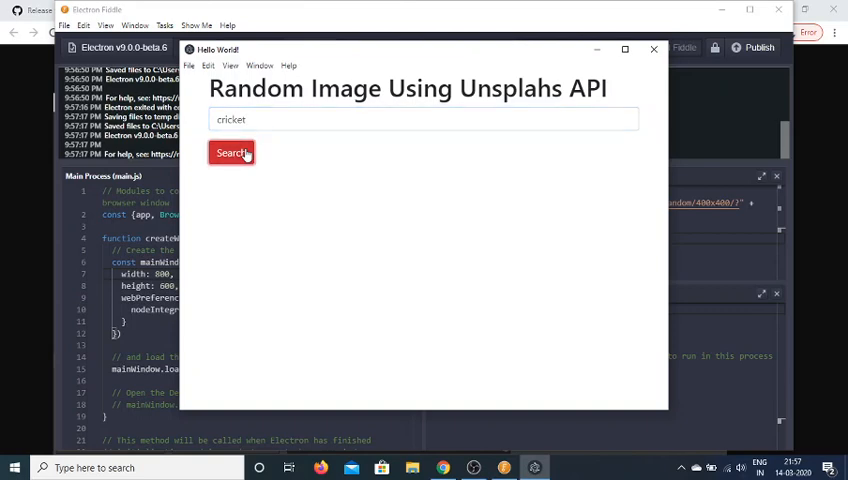
click(228, 152)
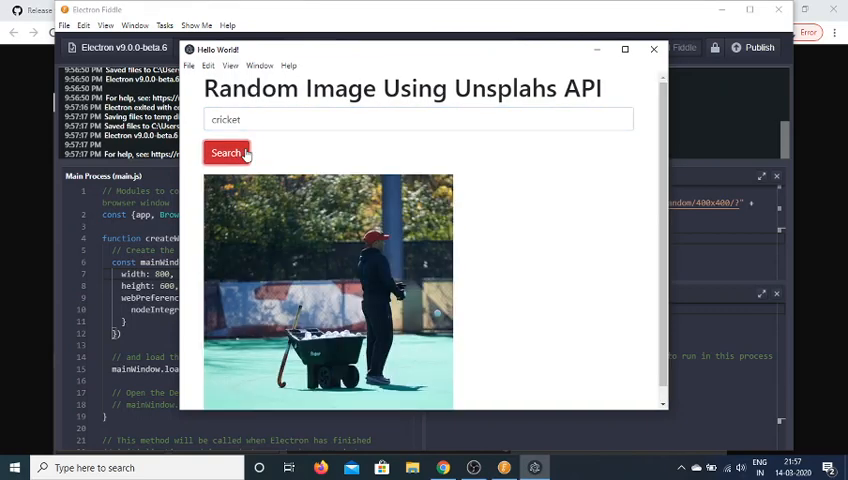